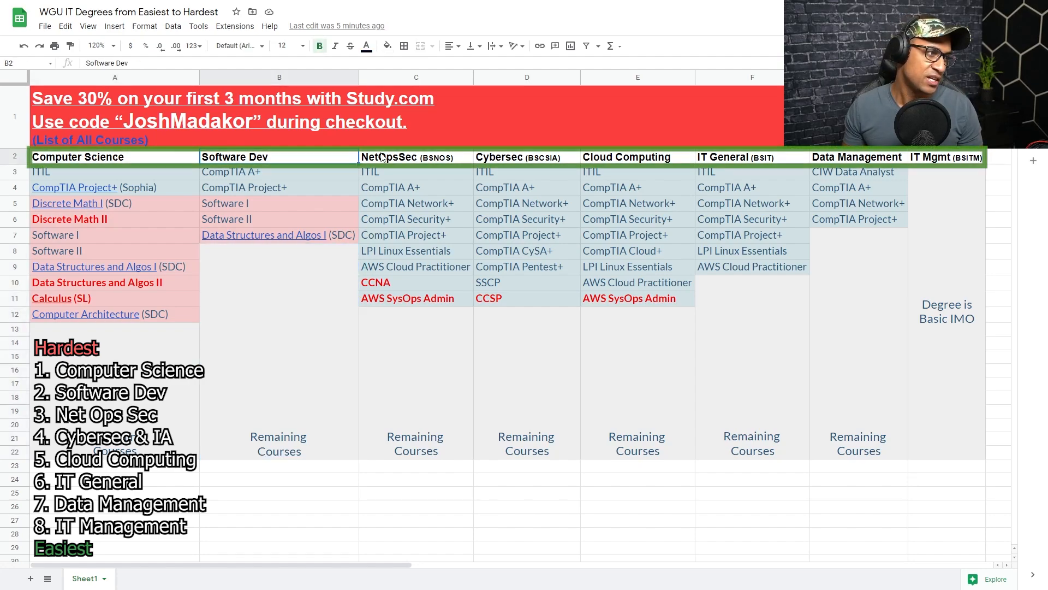
pyautogui.click(637, 157)
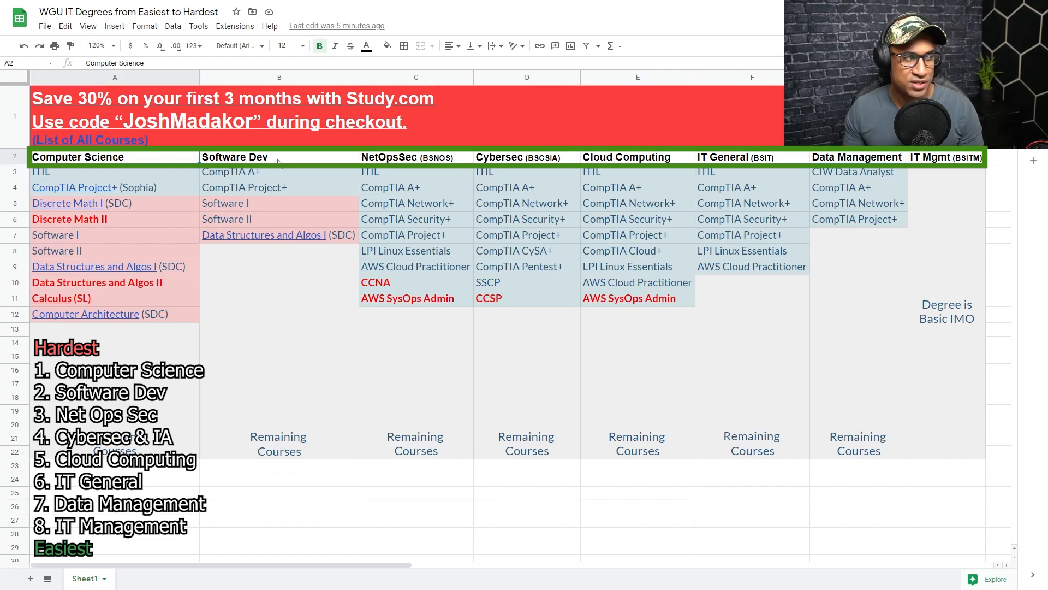
pyautogui.click(416, 156)
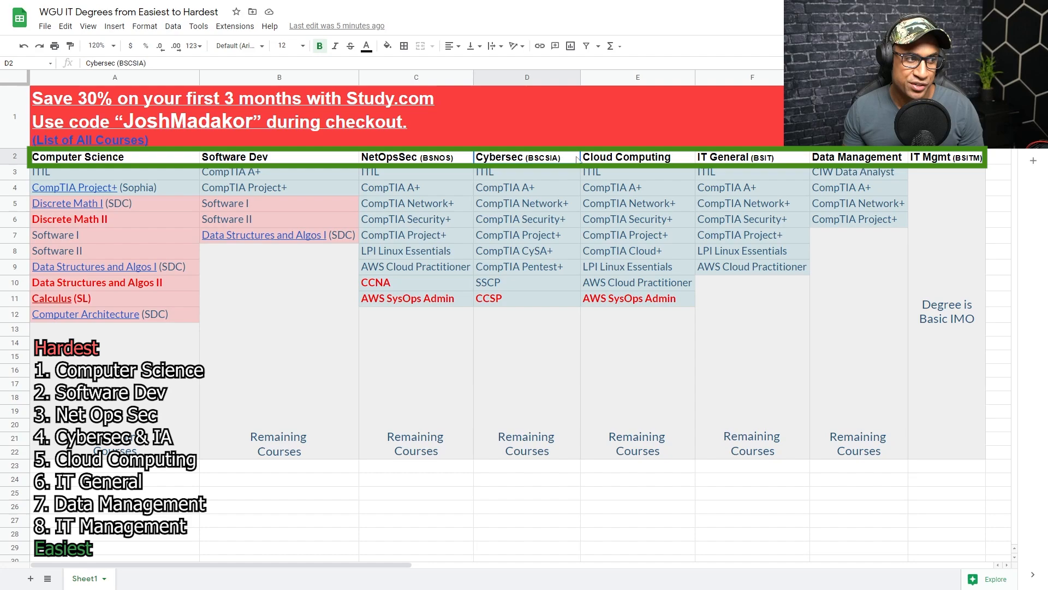
pyautogui.click(752, 157)
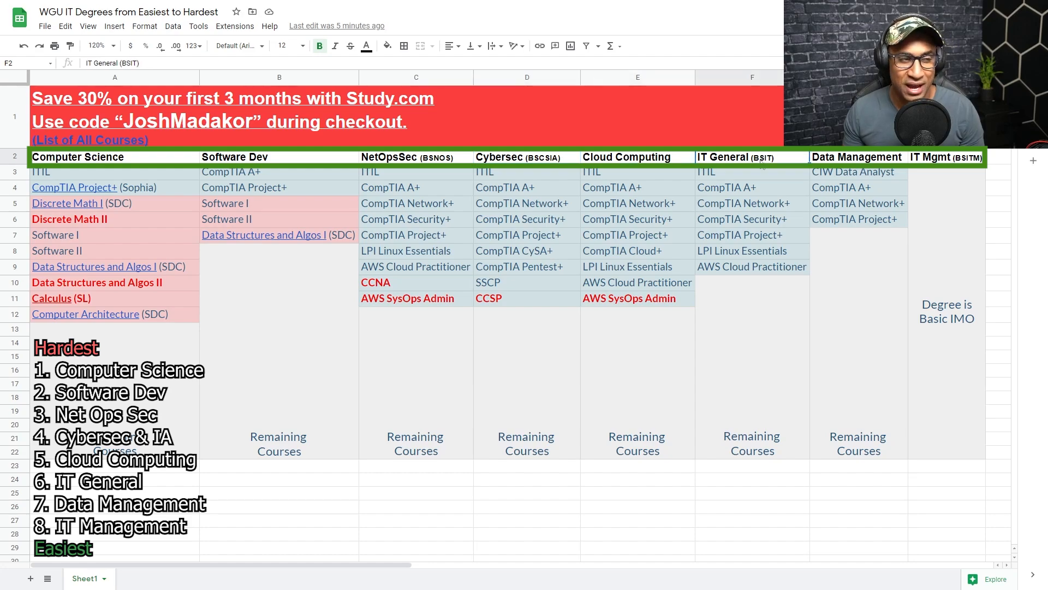
pyautogui.click(857, 156)
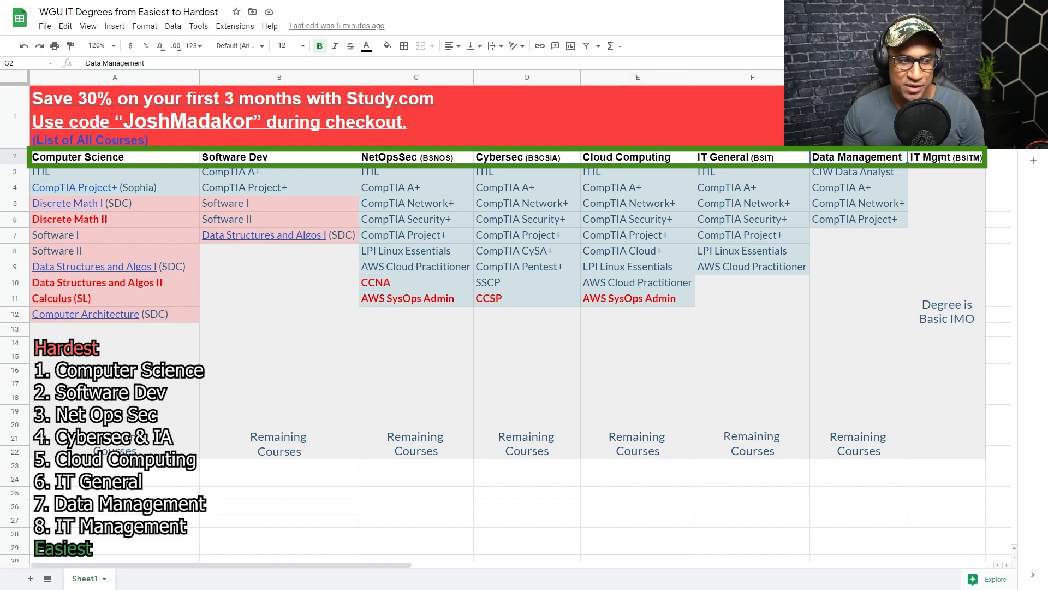
pyautogui.click(941, 157)
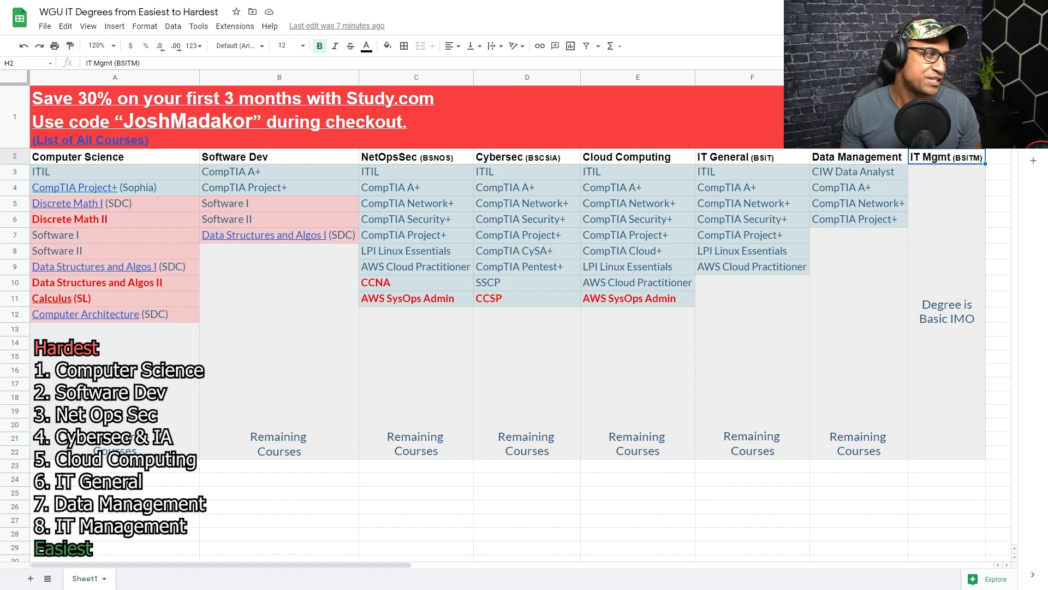
pyautogui.click(115, 77)
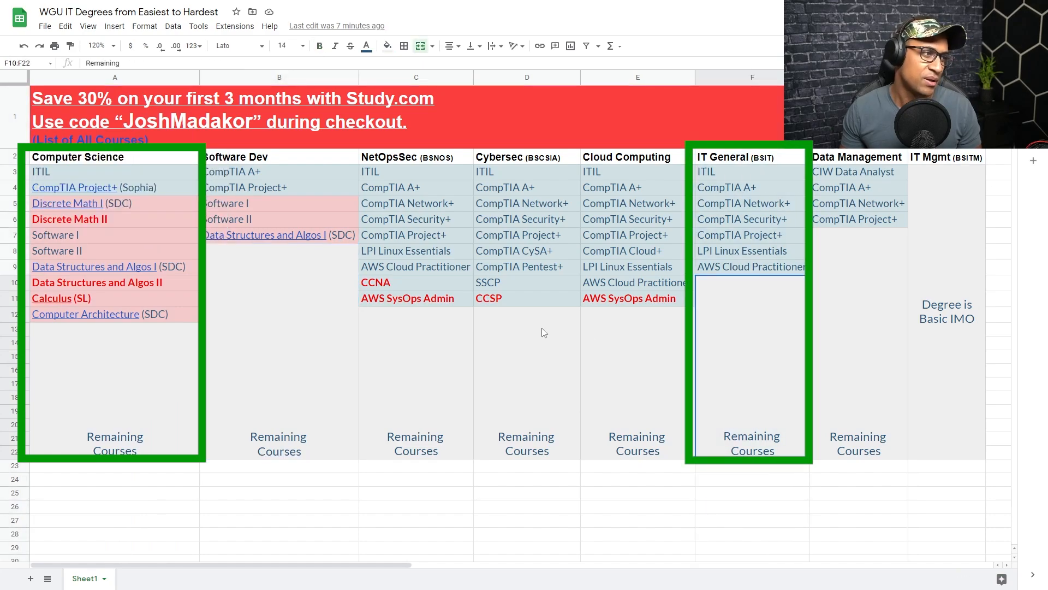
pyautogui.click(404, 172)
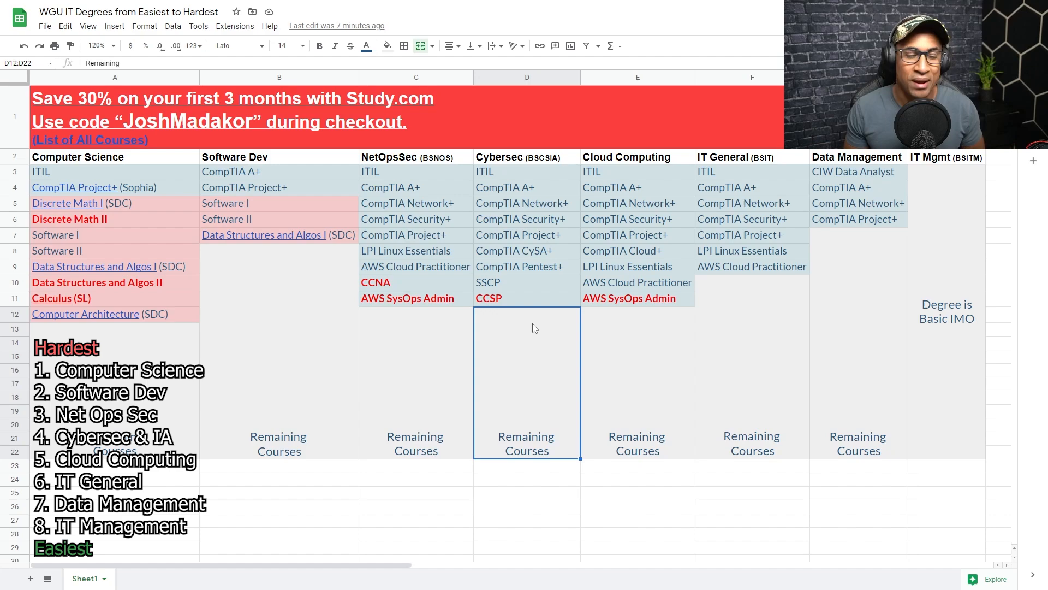
pyautogui.click(278, 524)
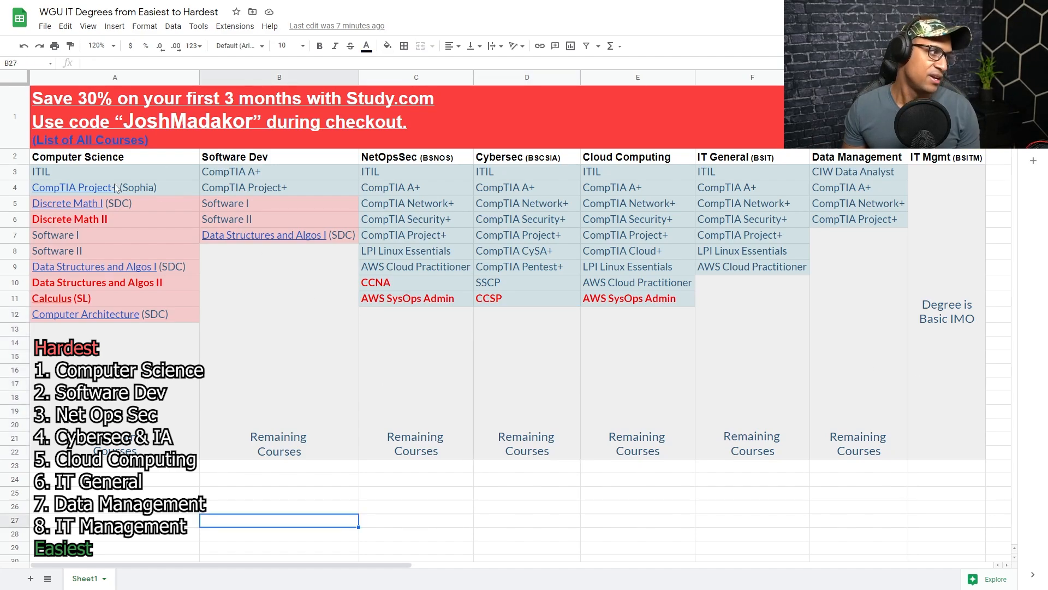
pyautogui.moveTo(103, 187)
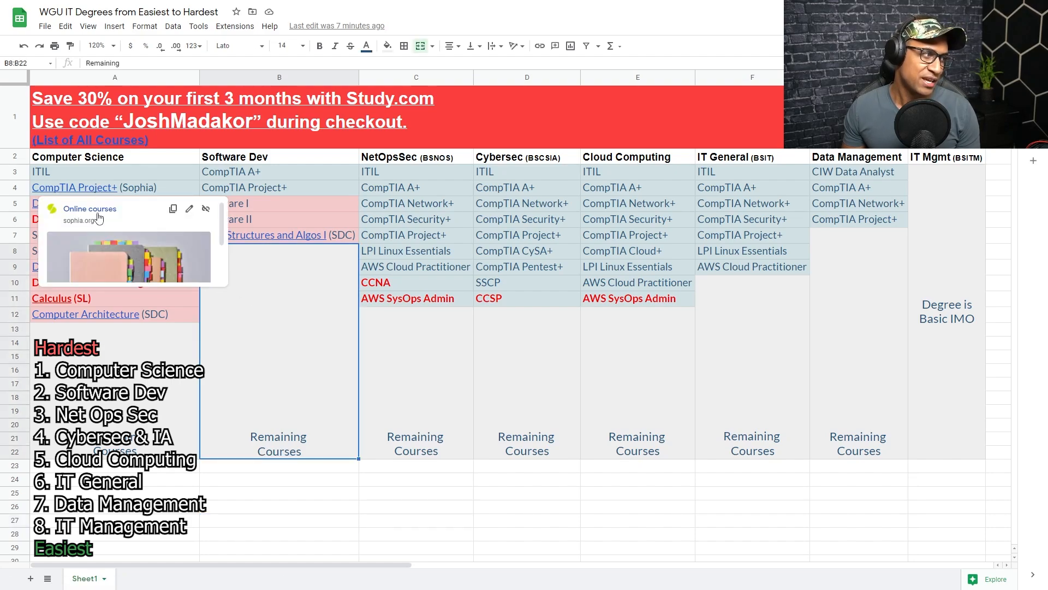
pyautogui.moveTo(276, 309)
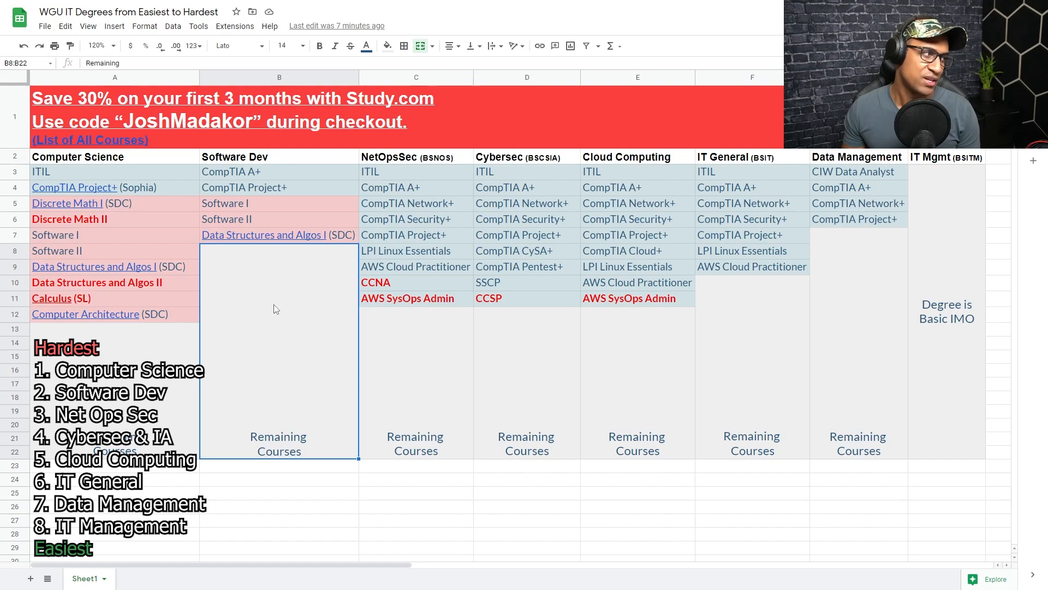
pyautogui.moveTo(64, 203)
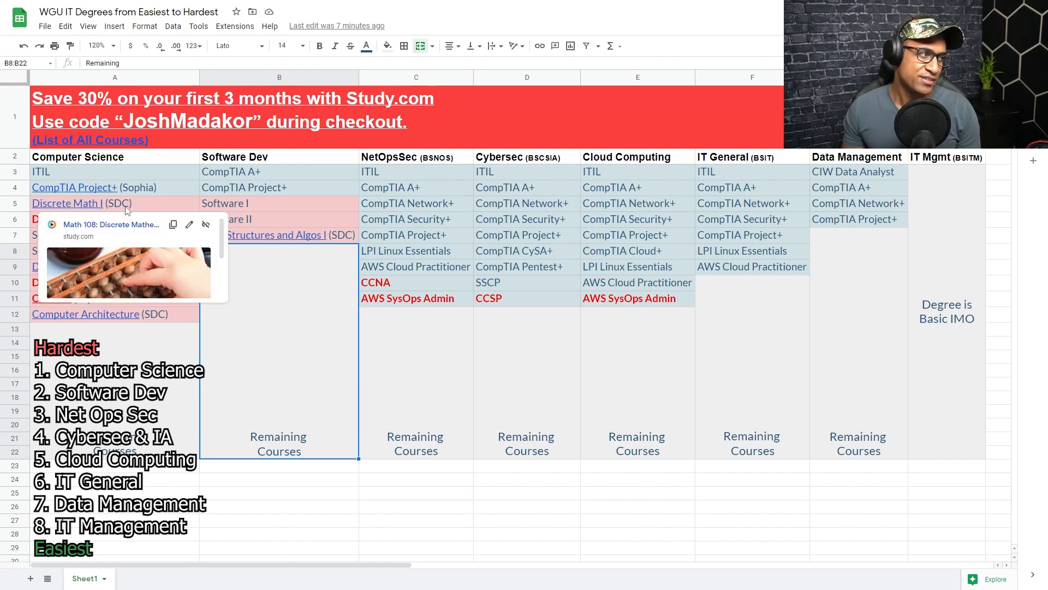
pyautogui.moveTo(204, 270)
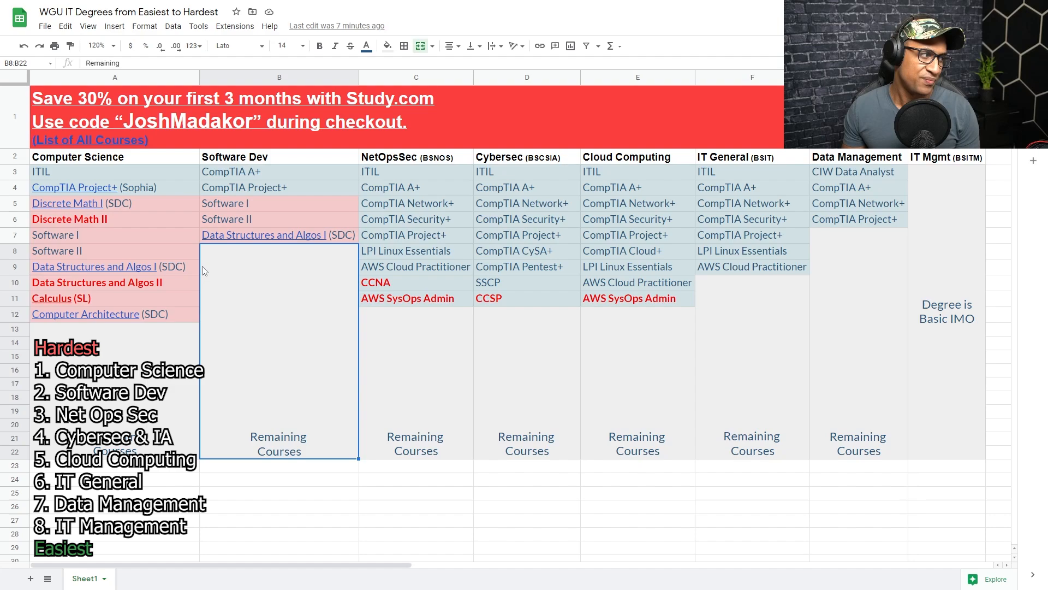
pyautogui.moveTo(187, 320)
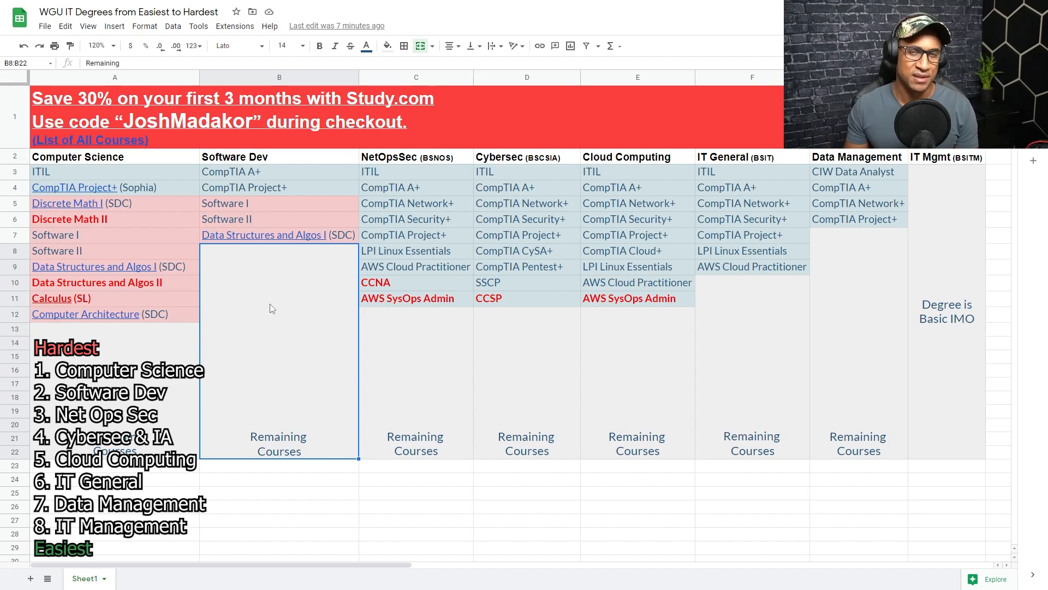
pyautogui.click(526, 383)
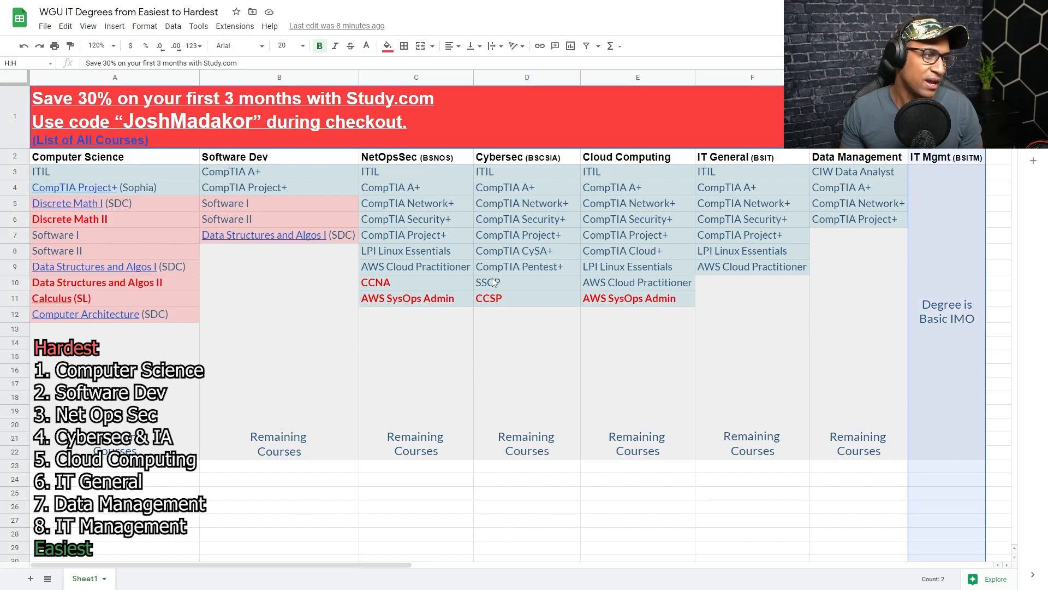
pyautogui.click(526, 77)
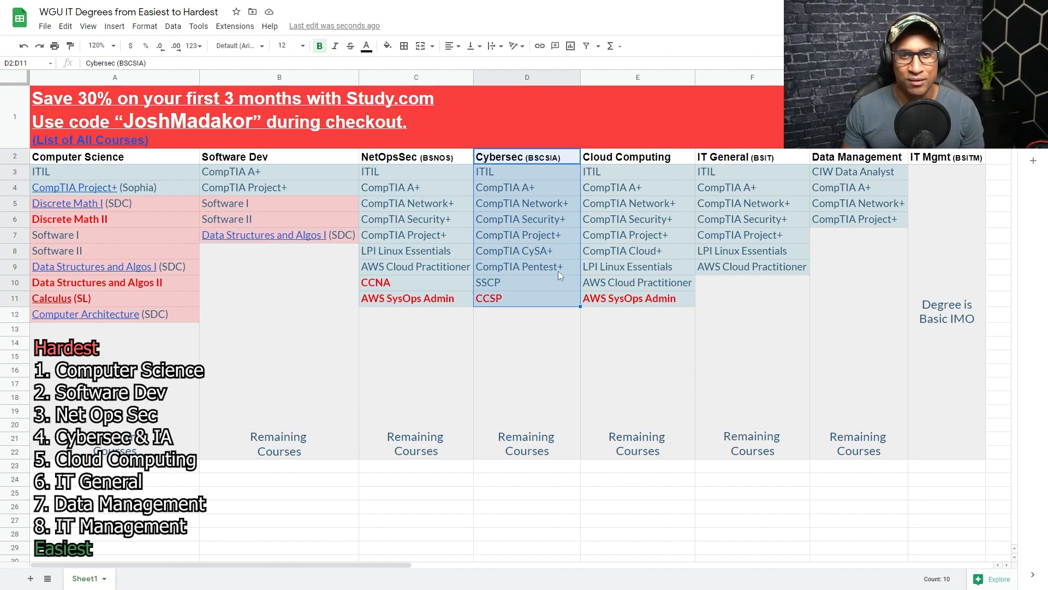
pyautogui.moveTo(444, 374)
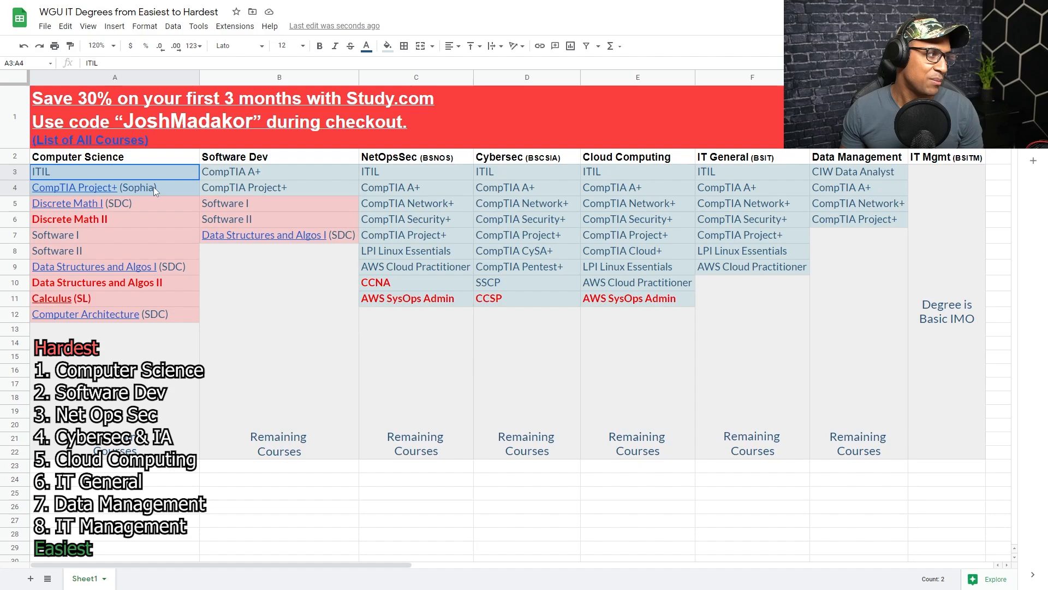
pyautogui.moveTo(171, 176)
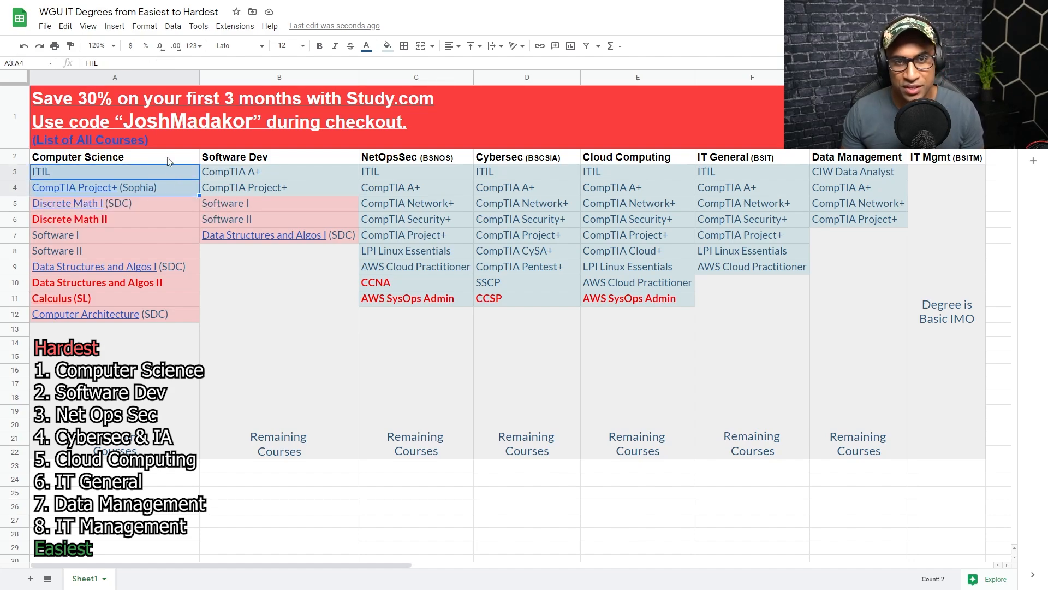
pyautogui.moveTo(387, 175)
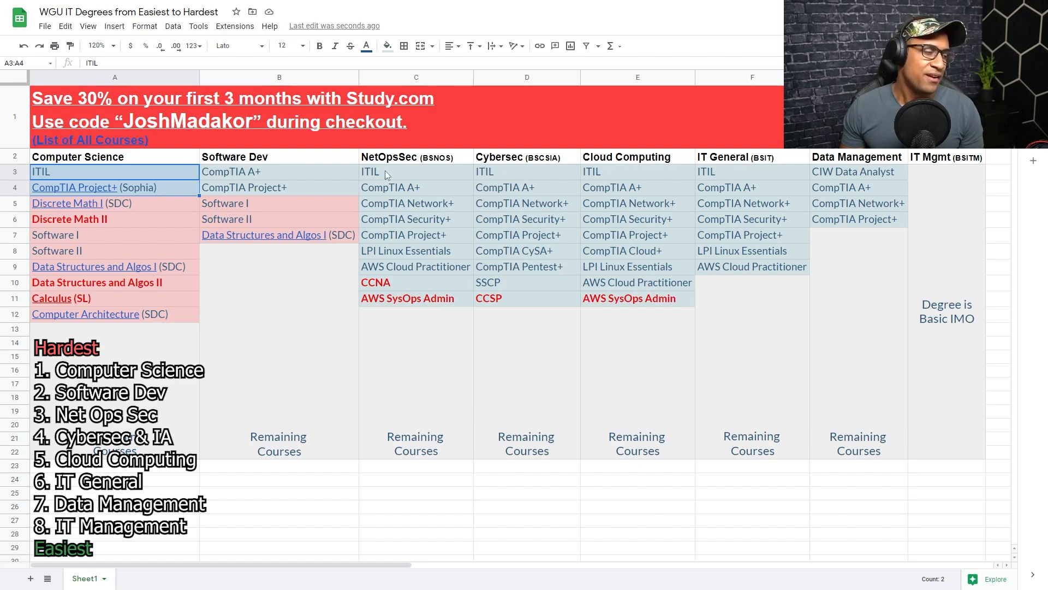
pyautogui.moveTo(391, 171); pyautogui.dragTo(391, 218)
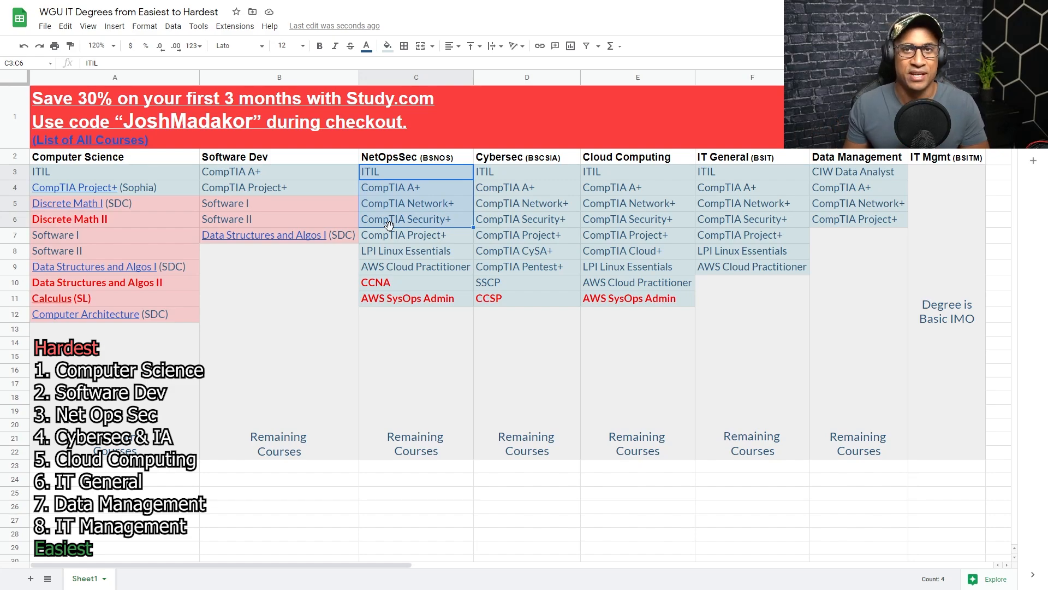
pyautogui.click(406, 203)
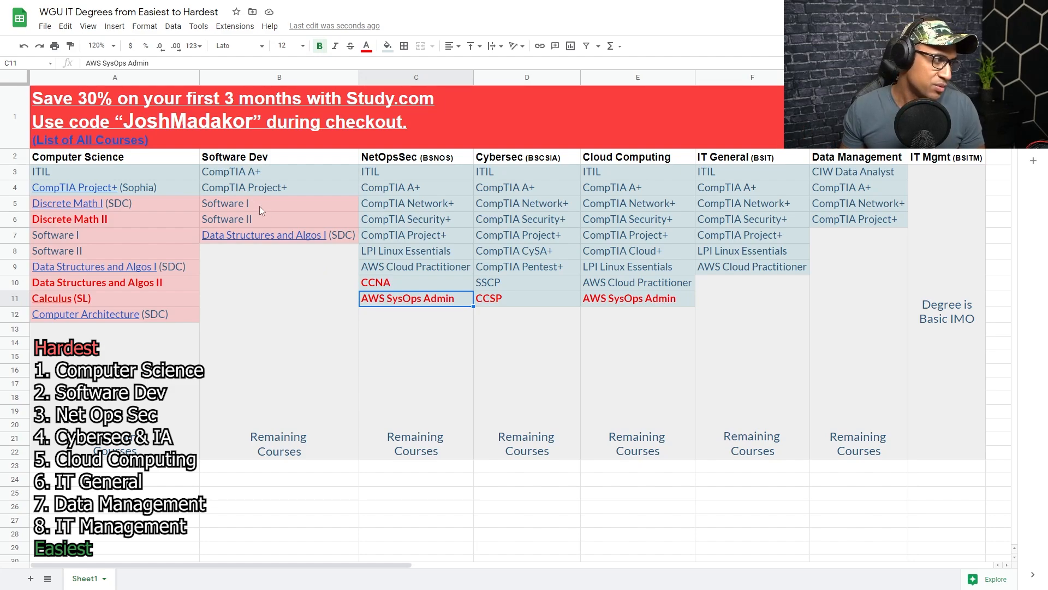
pyautogui.click(114, 77)
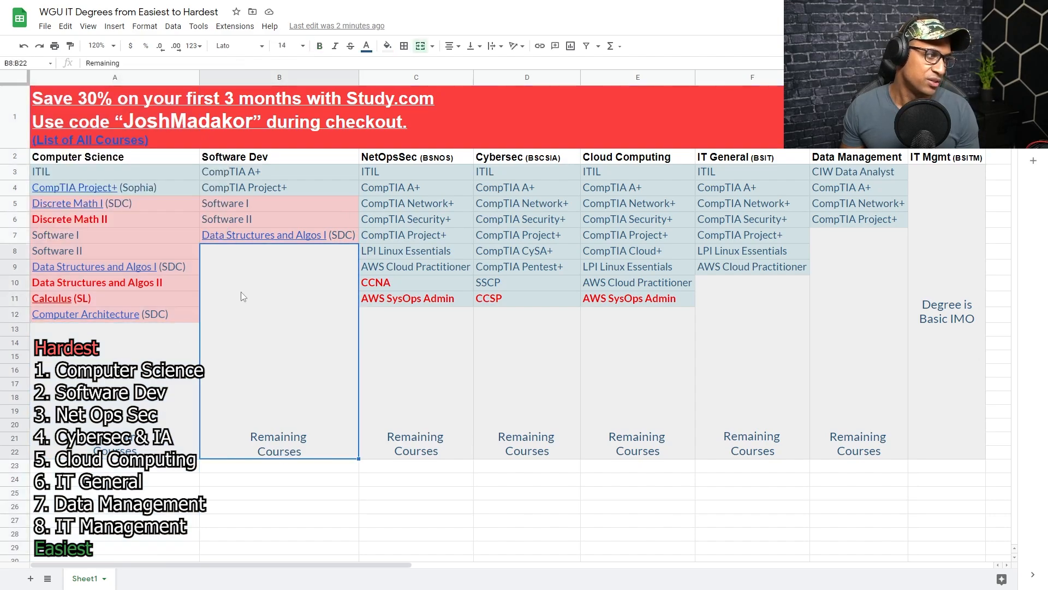
pyautogui.click(110, 329)
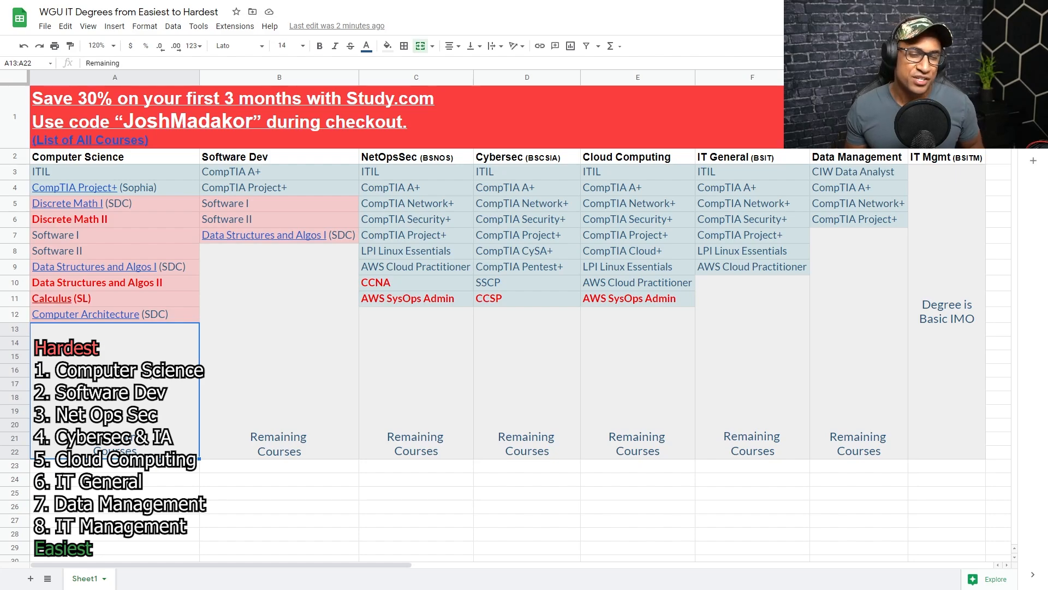
pyautogui.moveTo(189, 321)
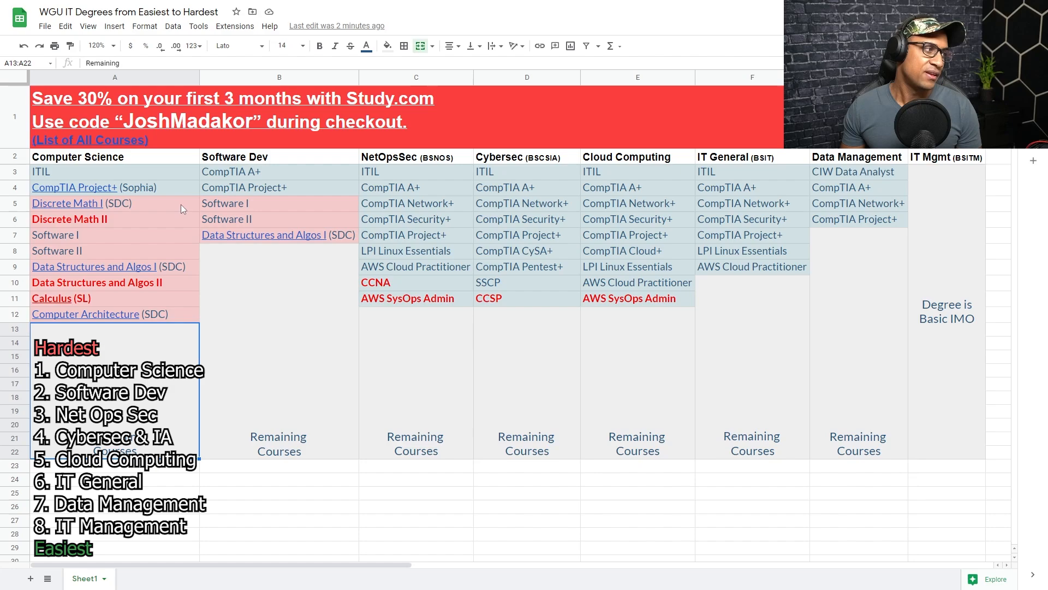
pyautogui.click(67, 203)
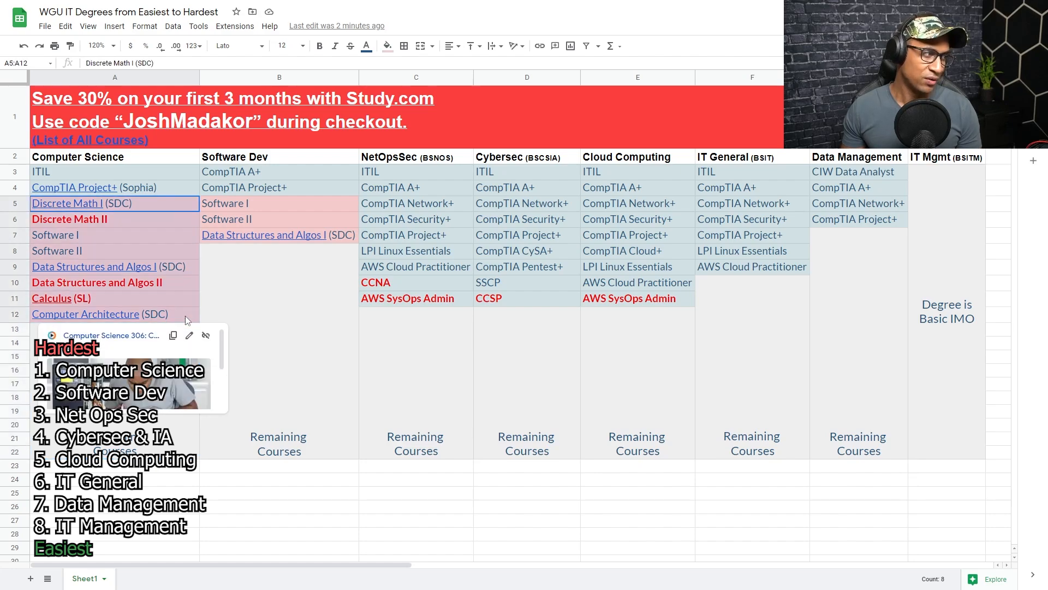
pyautogui.click(278, 444)
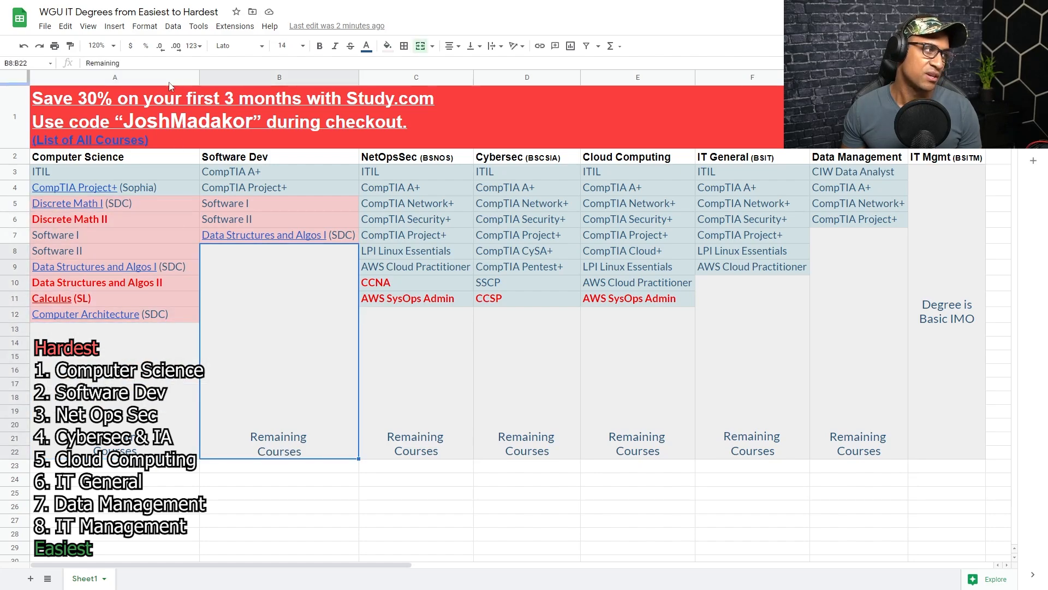
pyautogui.click(68, 203)
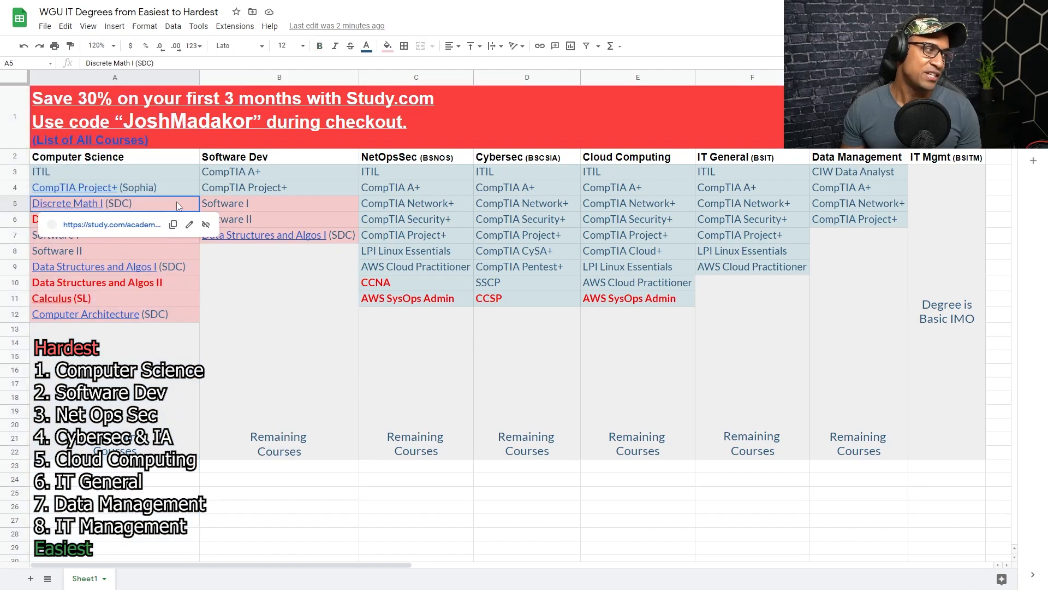
pyautogui.click(279, 495)
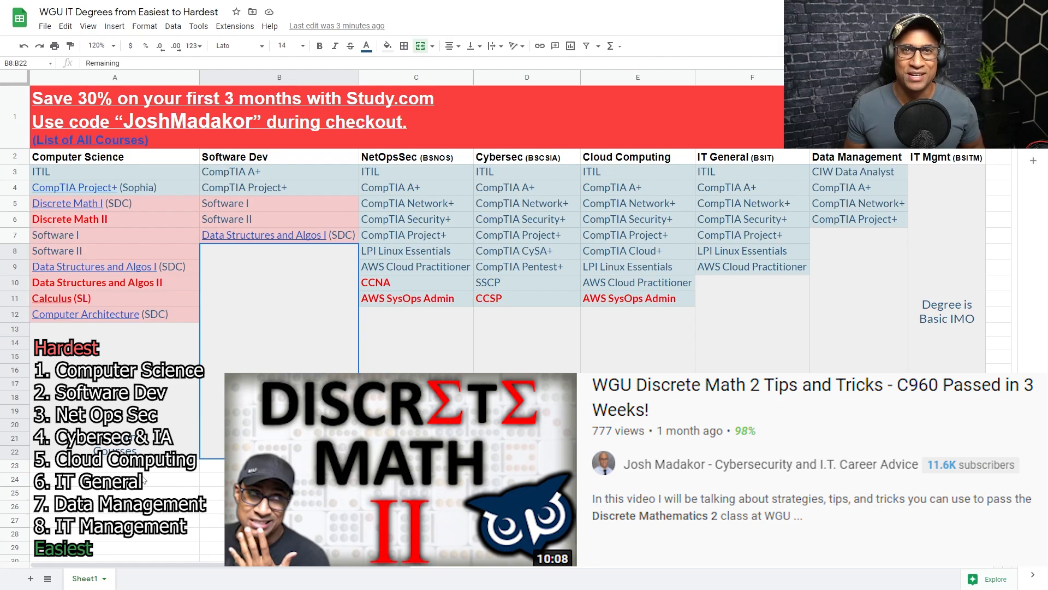
pyautogui.moveTo(173, 214)
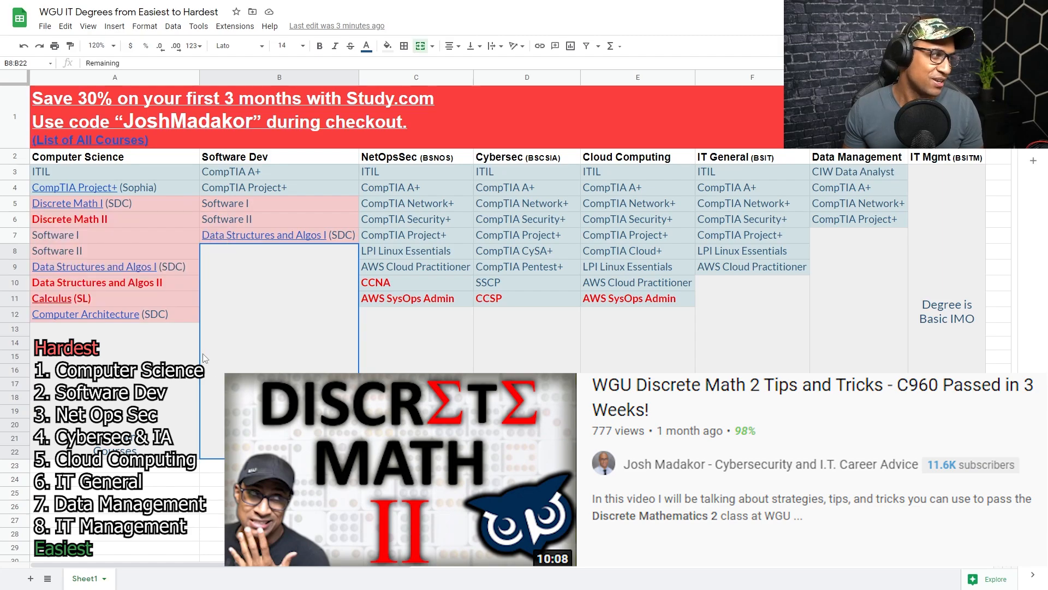
pyautogui.moveTo(182, 358)
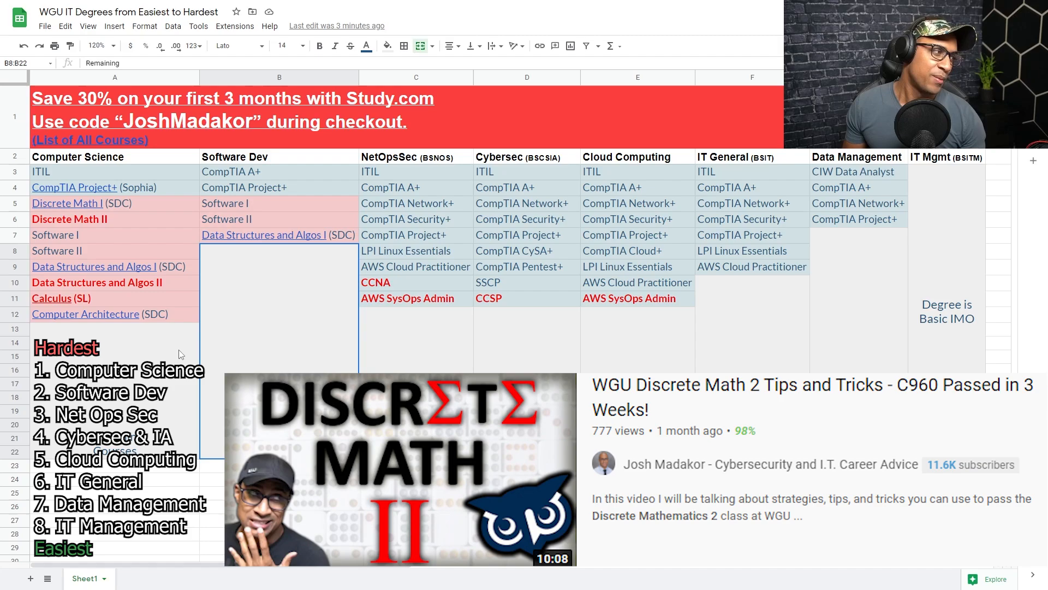
pyautogui.moveTo(177, 345)
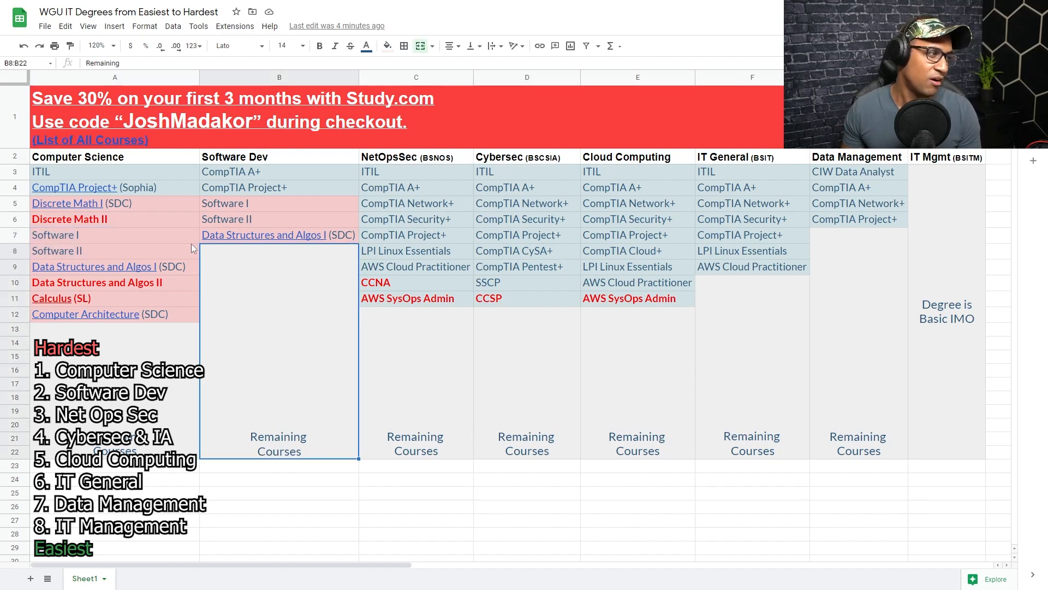
pyautogui.click(82, 235)
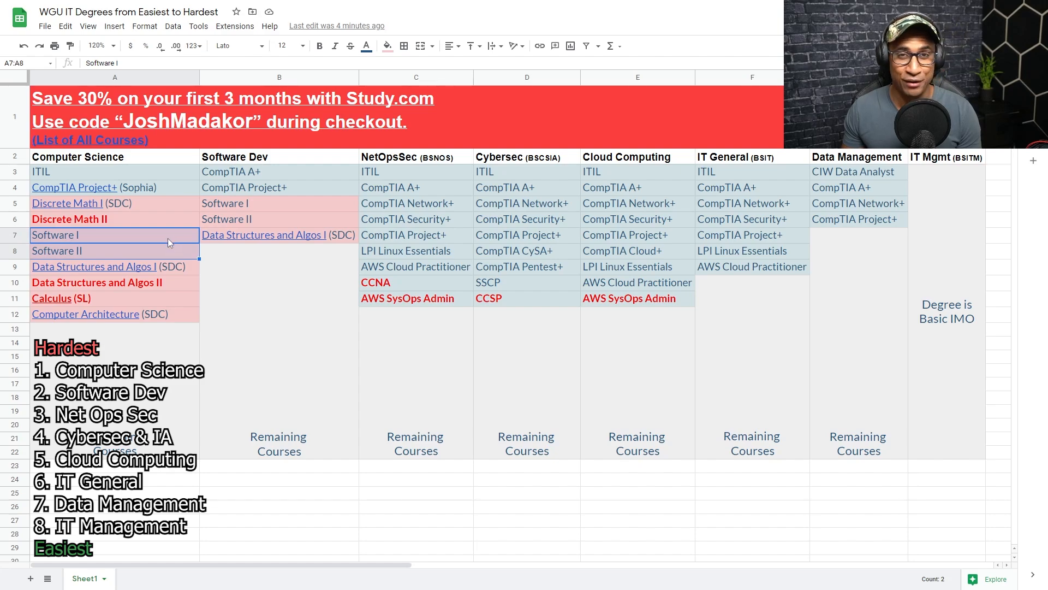
pyautogui.click(82, 250)
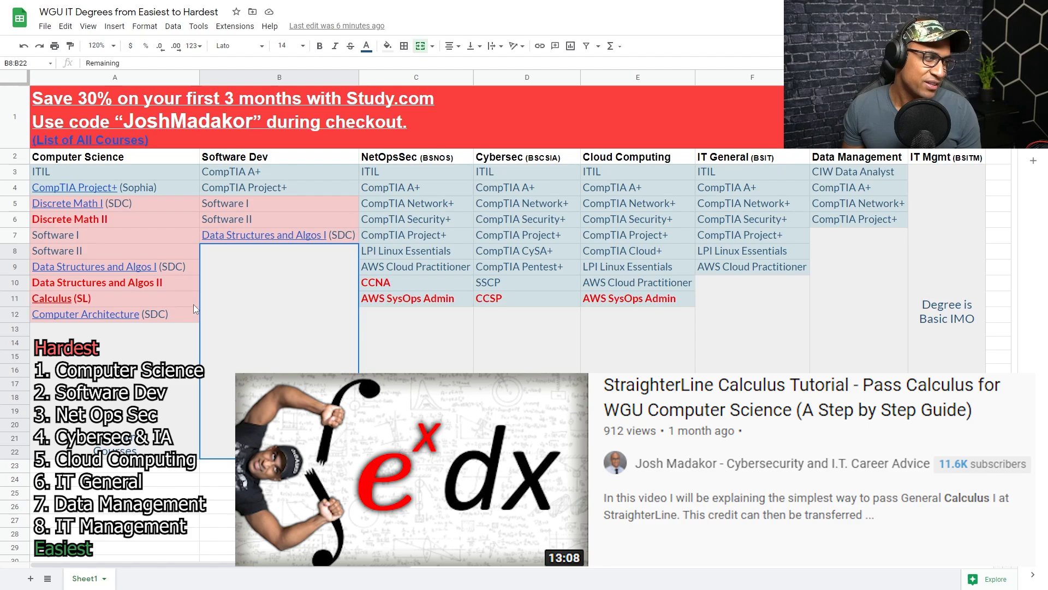
pyautogui.moveTo(282, 347)
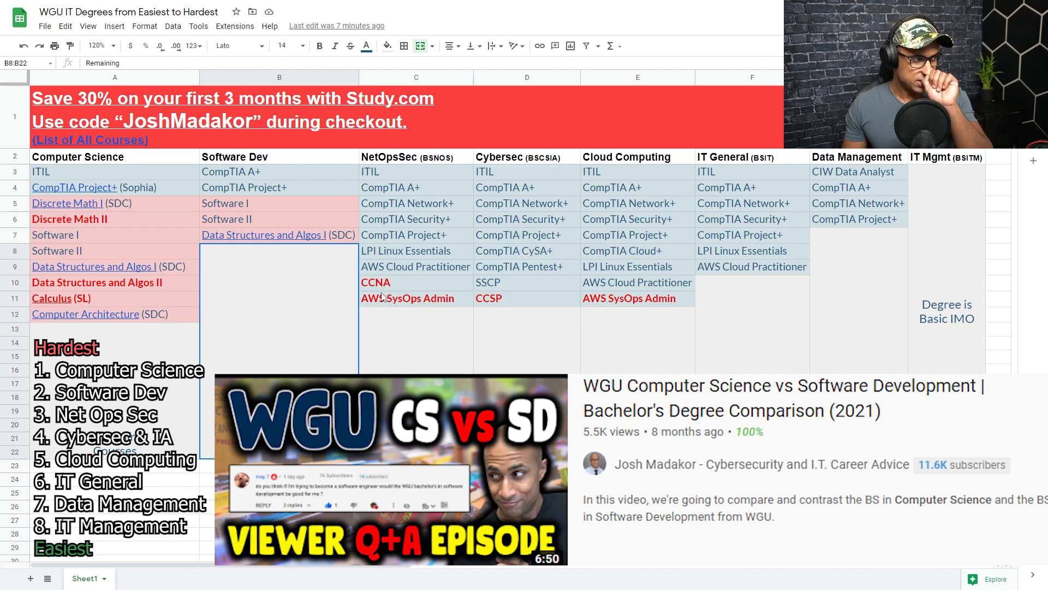
pyautogui.click(279, 77)
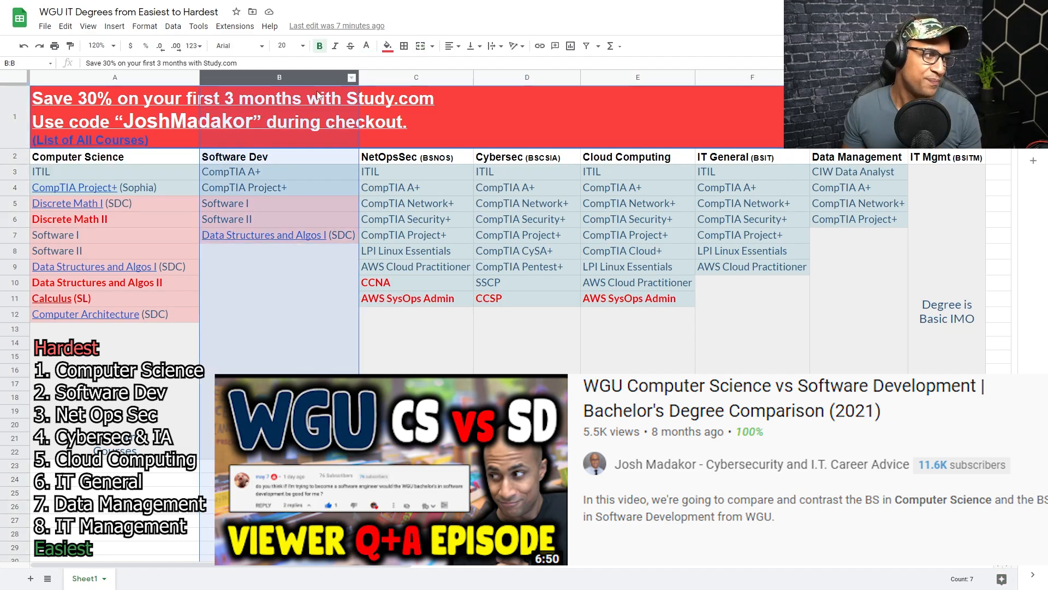
pyautogui.moveTo(421, 88)
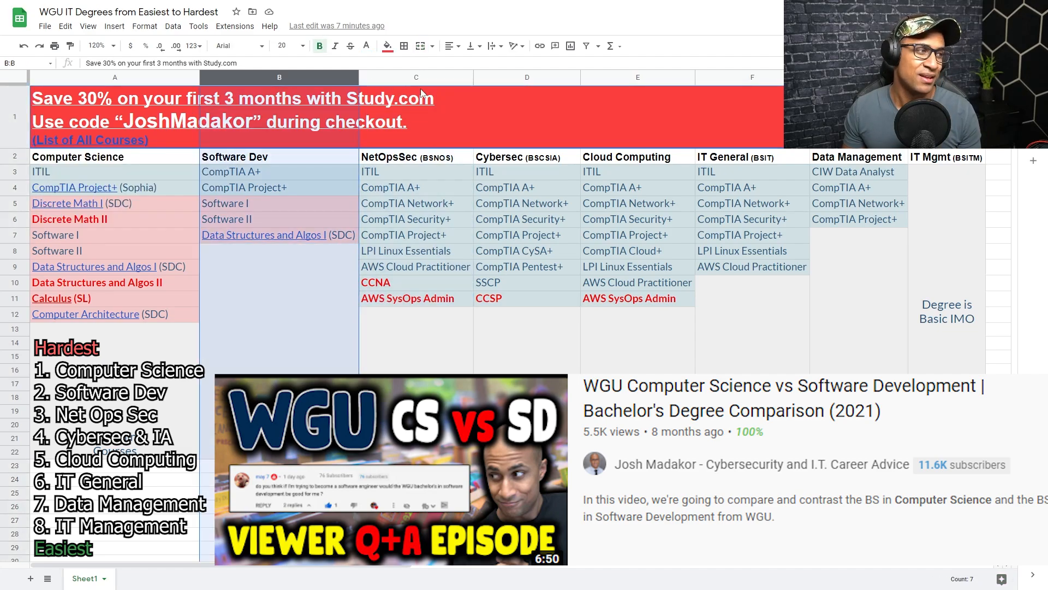
pyautogui.click(416, 77)
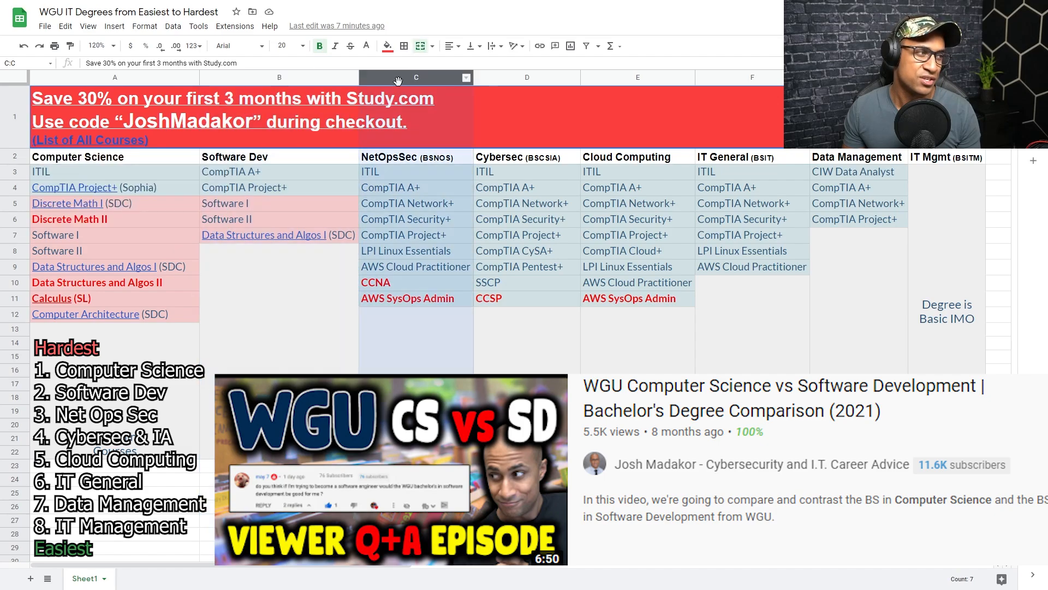
pyautogui.click(279, 77)
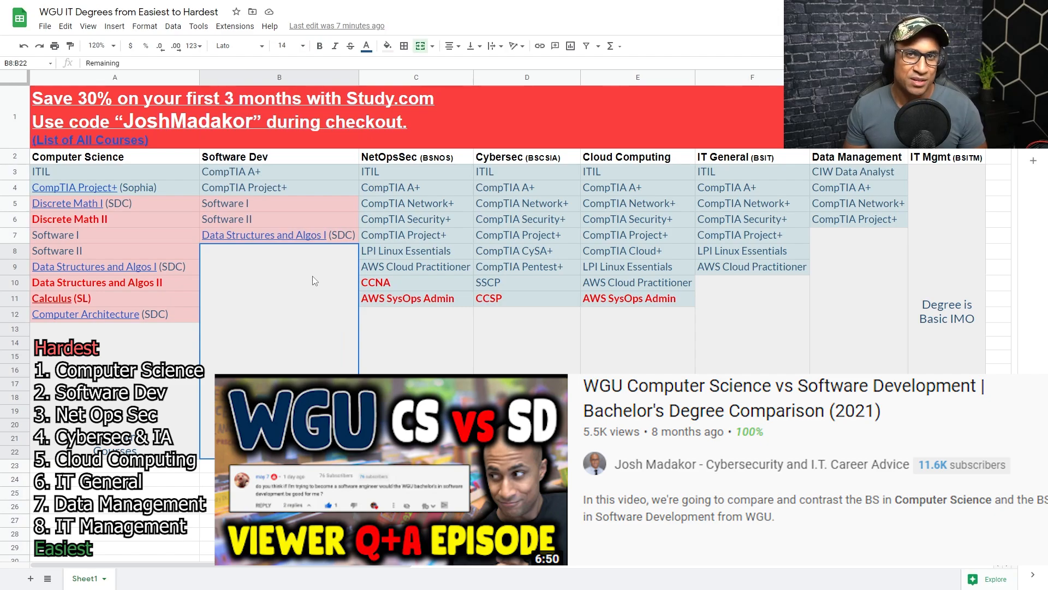
pyautogui.click(279, 77)
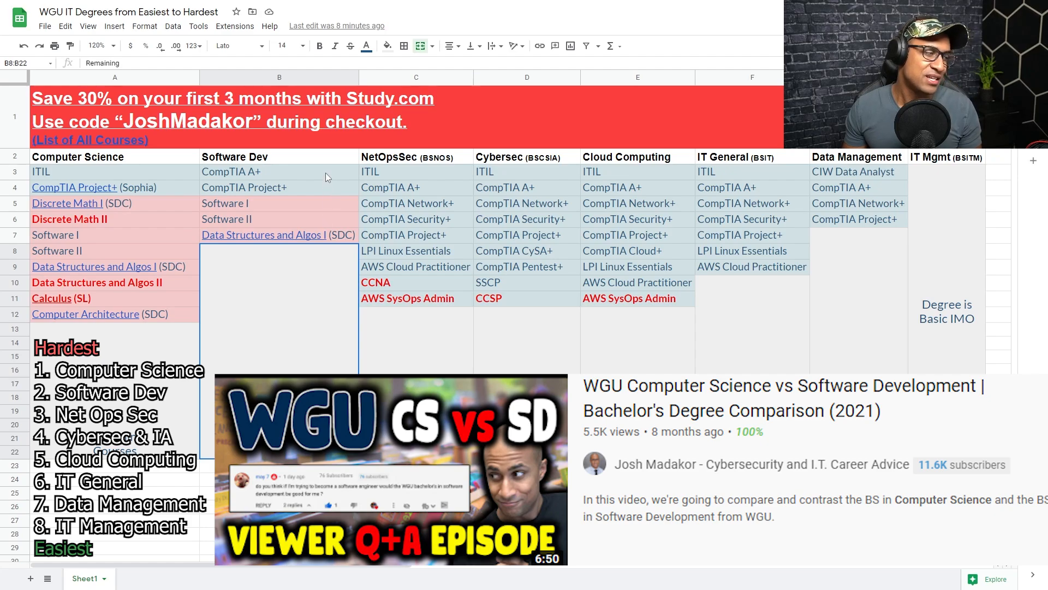
pyautogui.moveTo(274, 181)
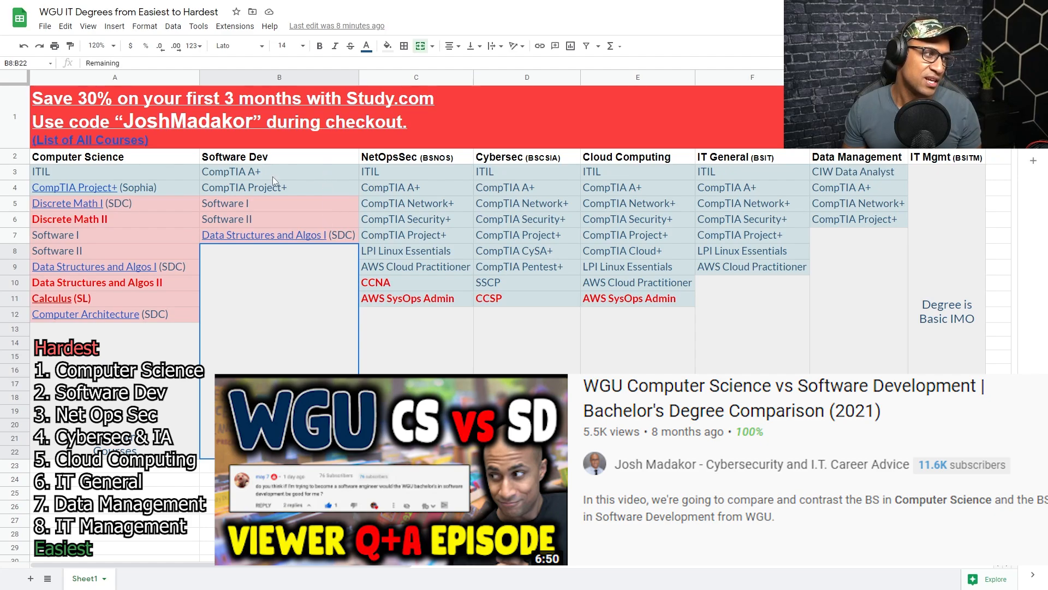
pyautogui.click(274, 171)
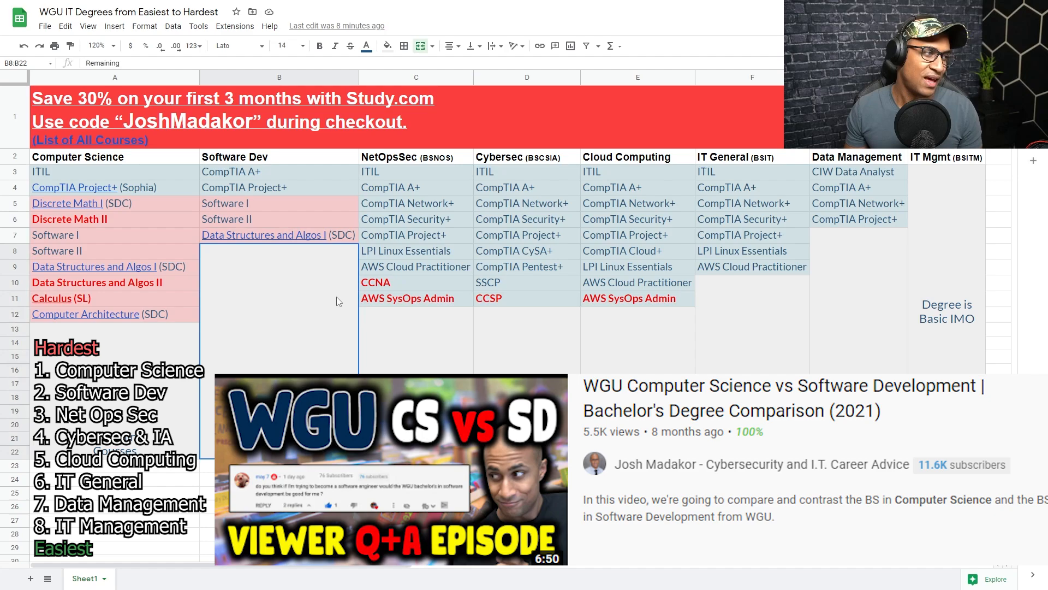
pyautogui.click(279, 172)
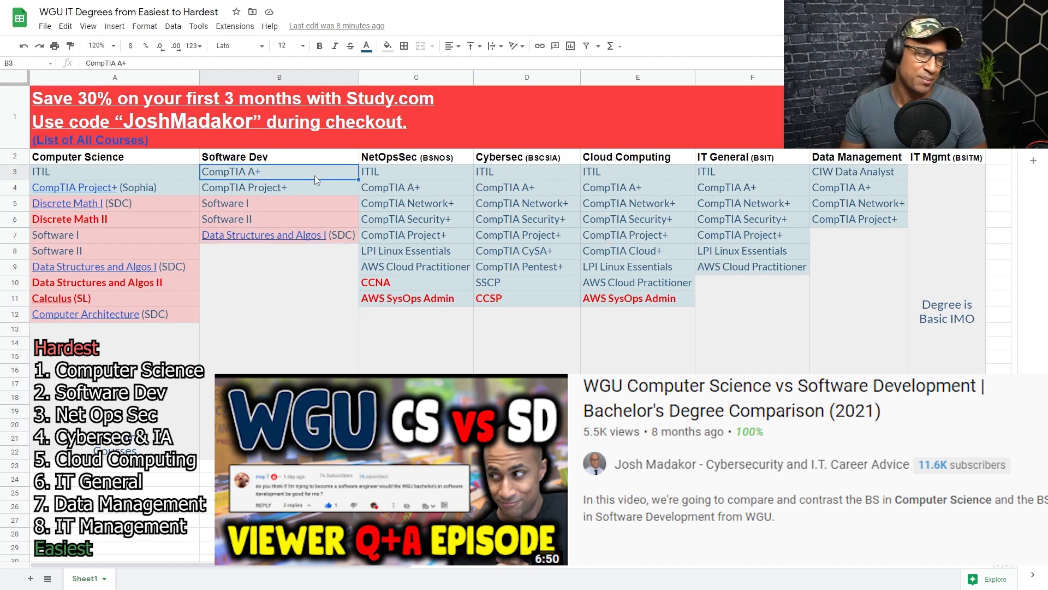
pyautogui.click(279, 77)
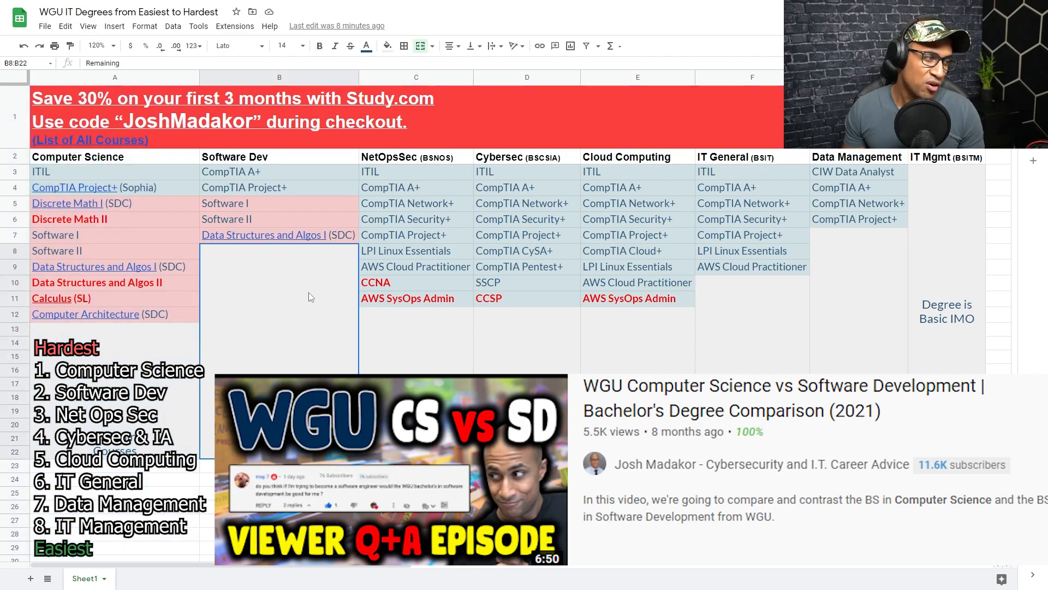
pyautogui.moveTo(286, 289)
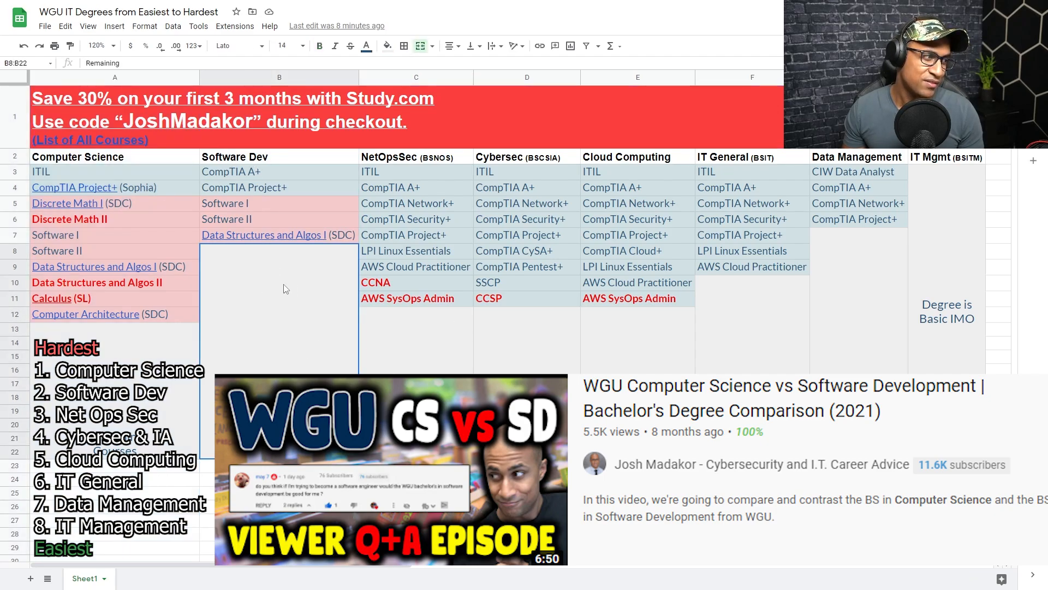
pyautogui.moveTo(347, 244)
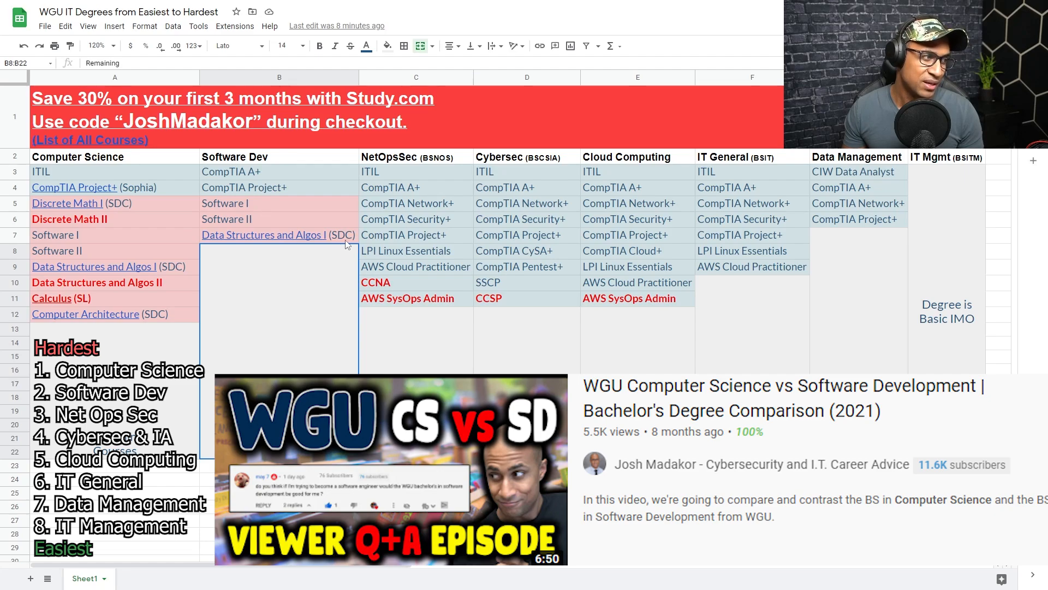
pyautogui.click(262, 203)
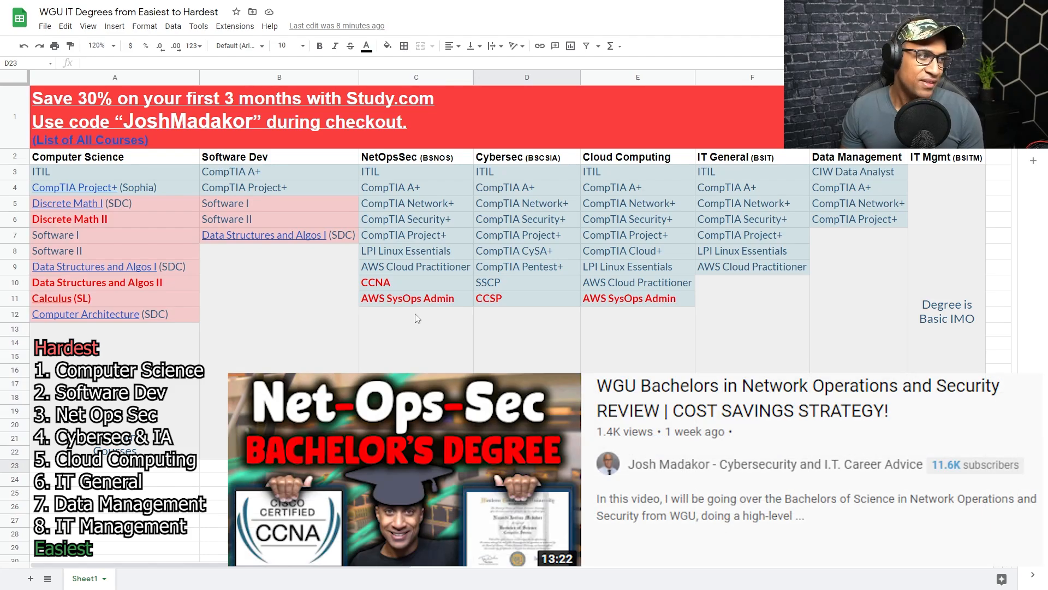
pyautogui.click(416, 187)
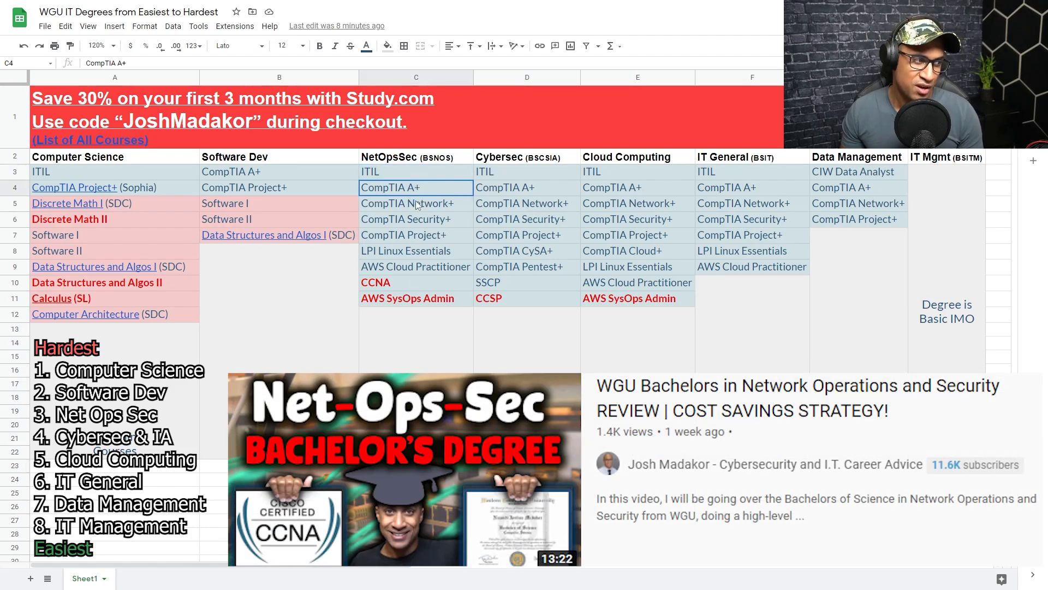
pyautogui.click(416, 266)
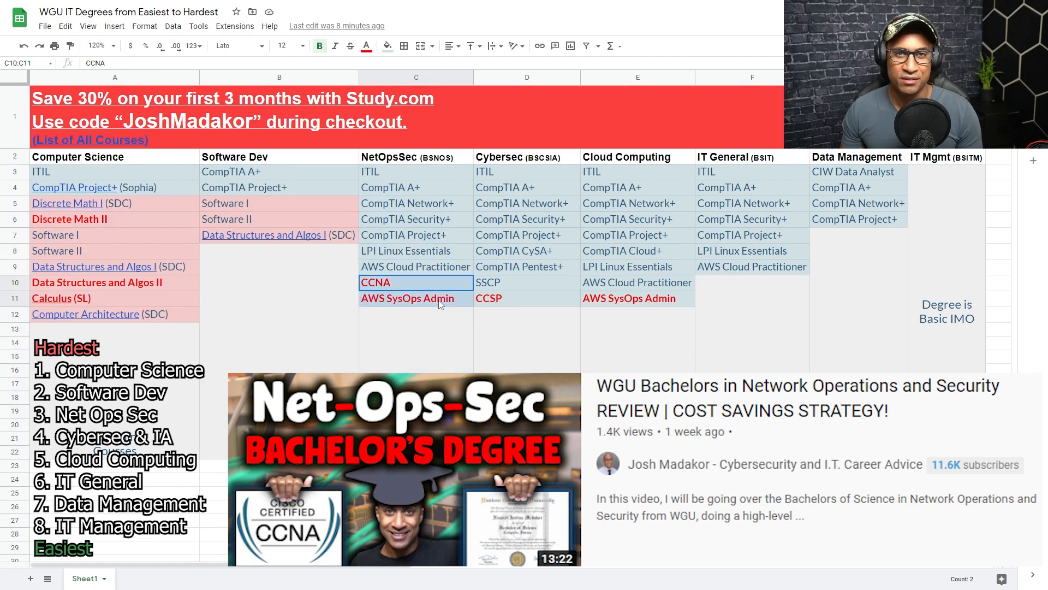
pyautogui.click(415, 283)
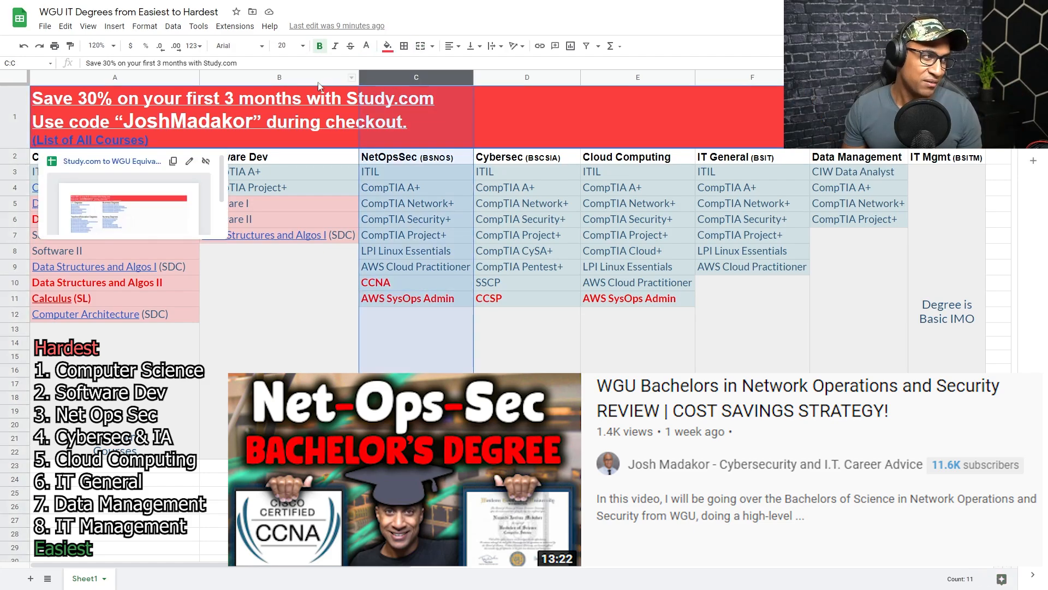
pyautogui.click(280, 77)
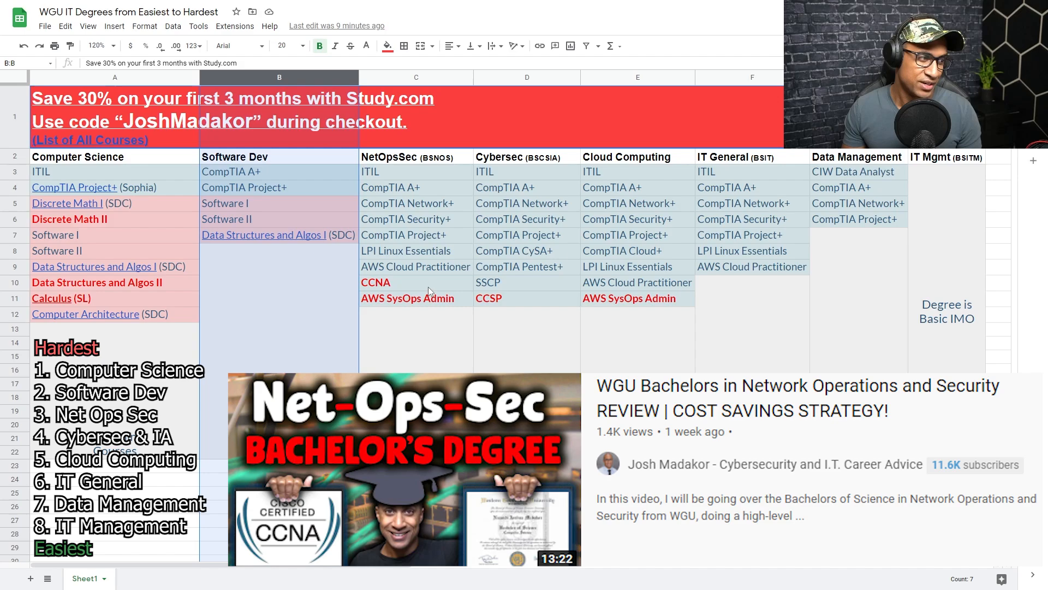
pyautogui.click(404, 282)
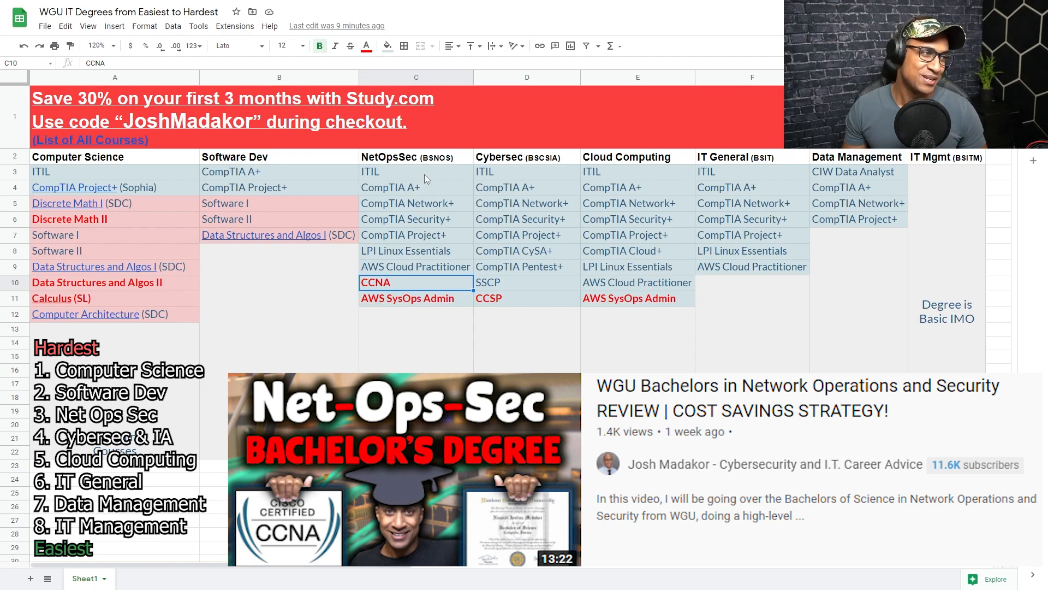
pyautogui.click(416, 298)
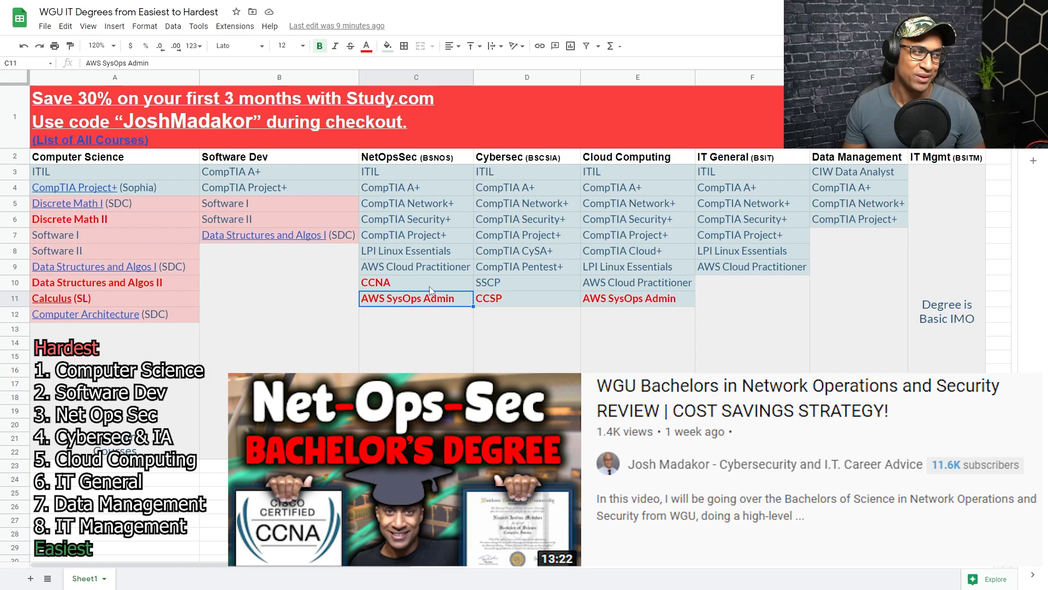
pyautogui.click(405, 282)
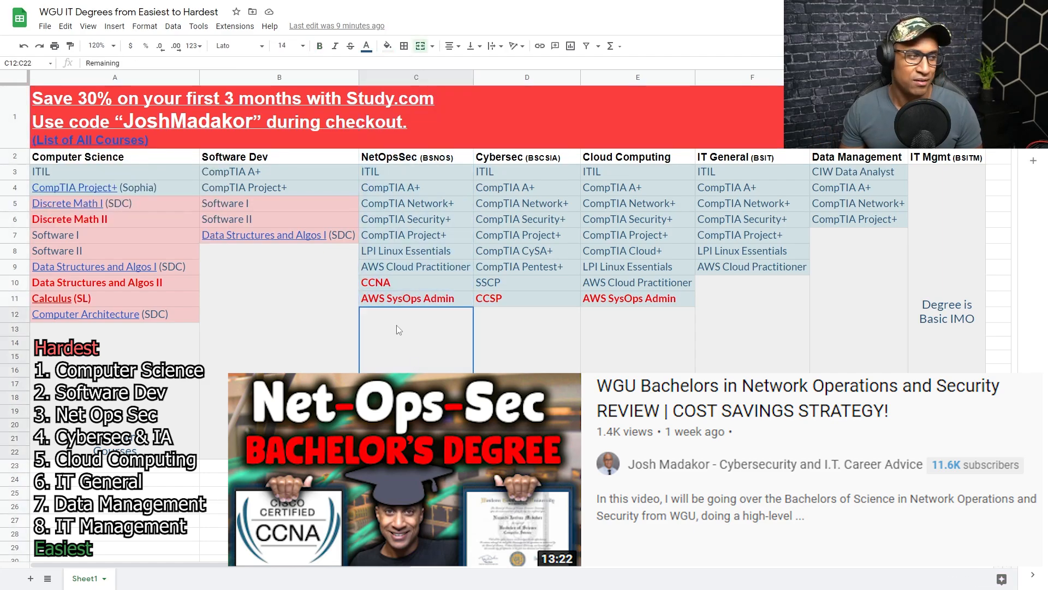
pyautogui.click(387, 282)
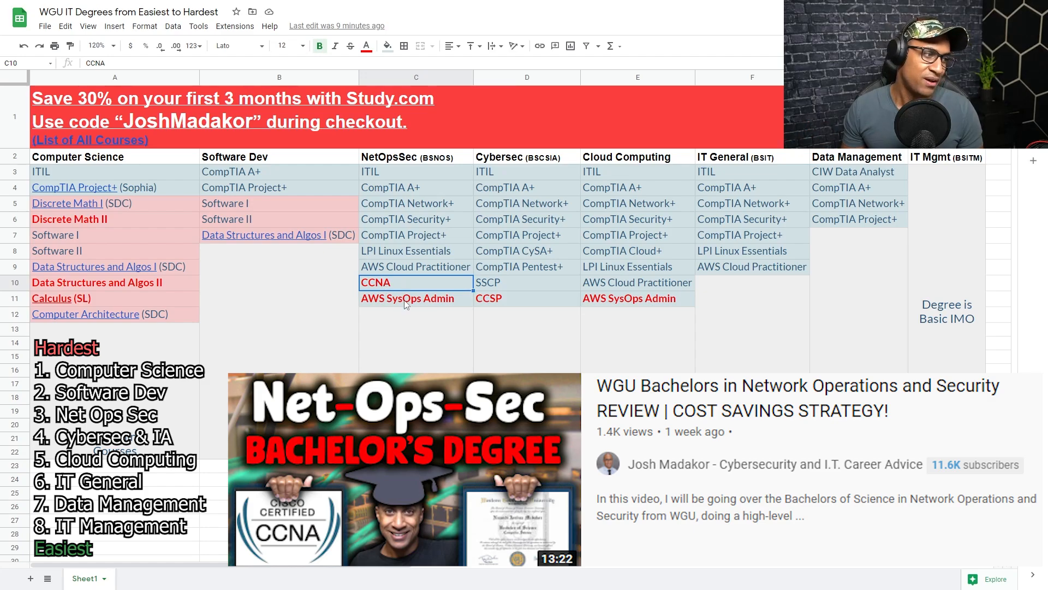
pyautogui.click(414, 298)
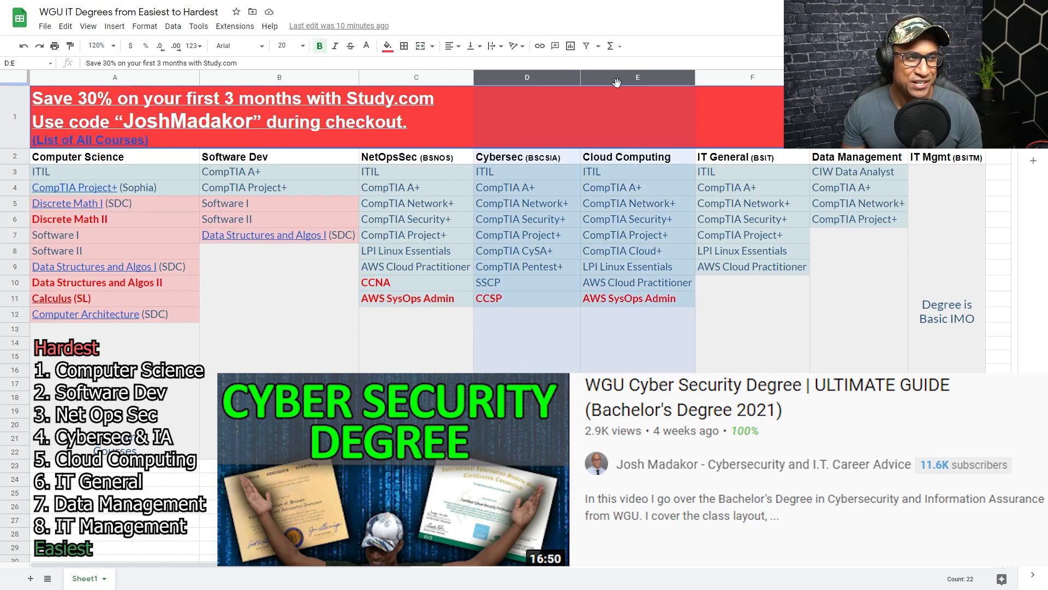
pyautogui.click(628, 250)
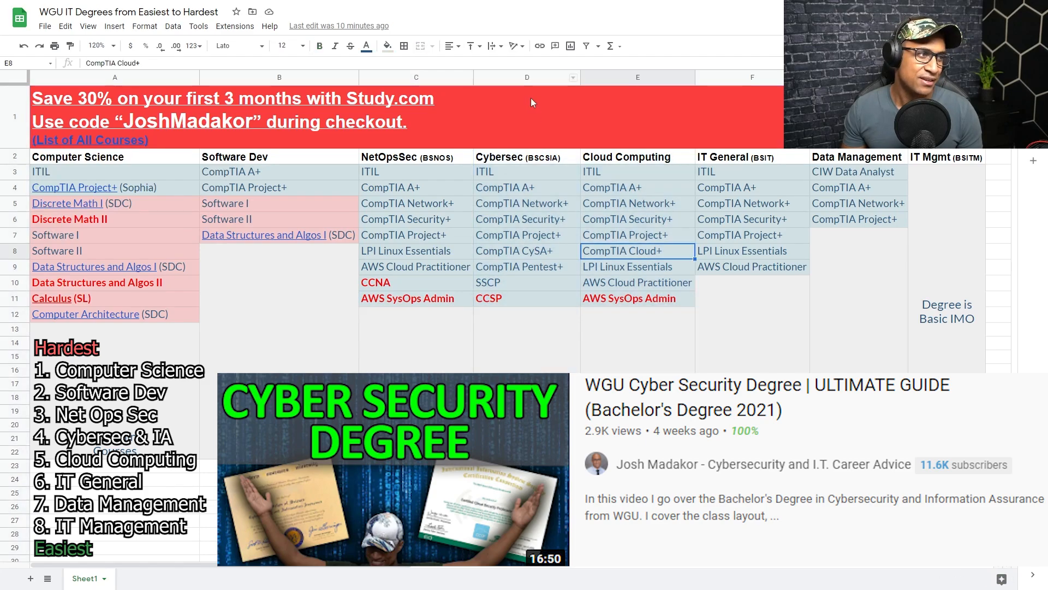
pyautogui.click(637, 266)
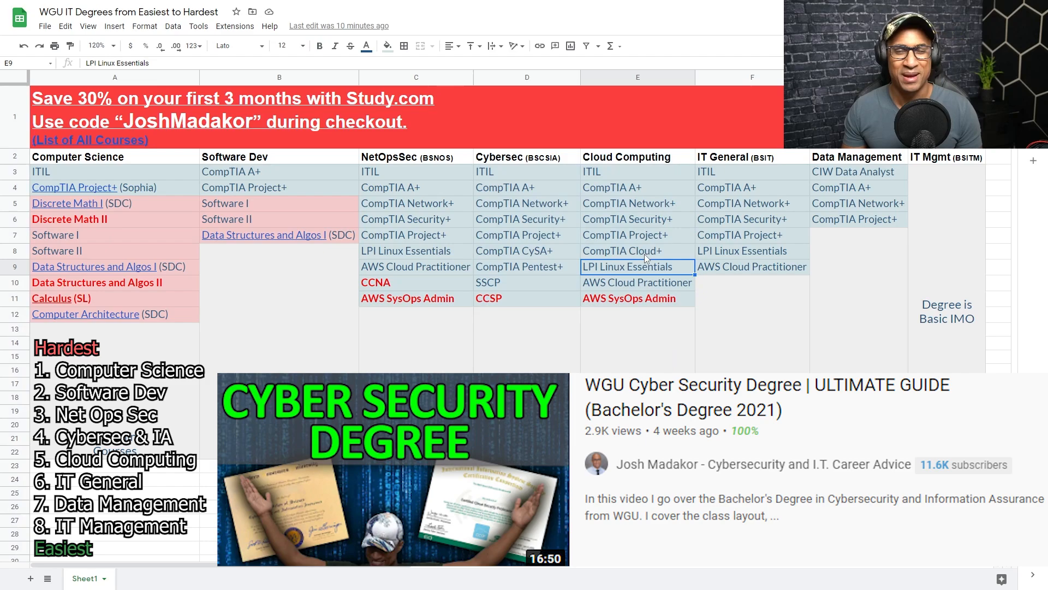
pyautogui.click(510, 188)
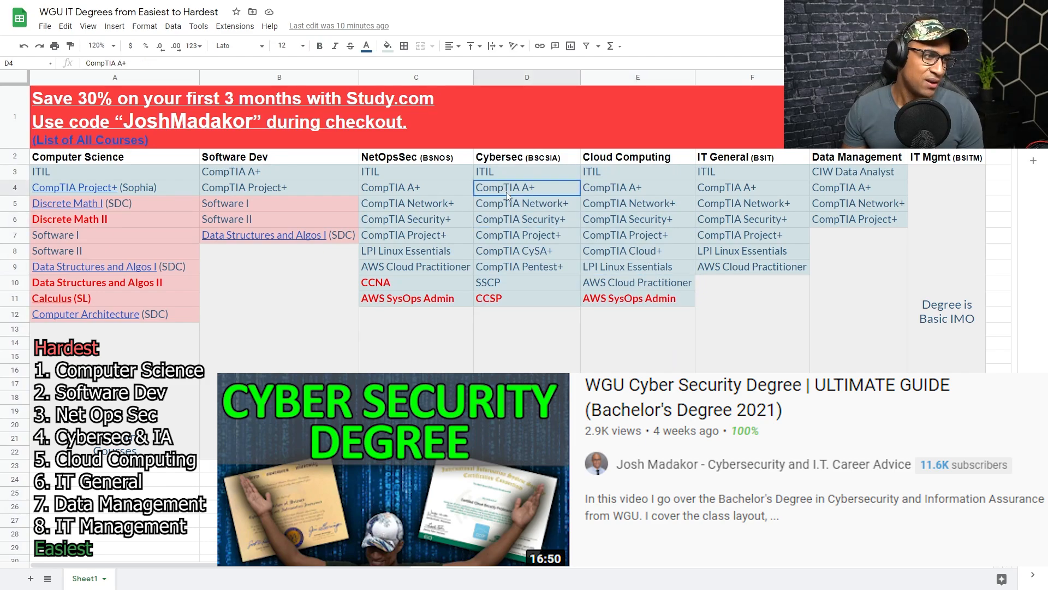
pyautogui.click(526, 251)
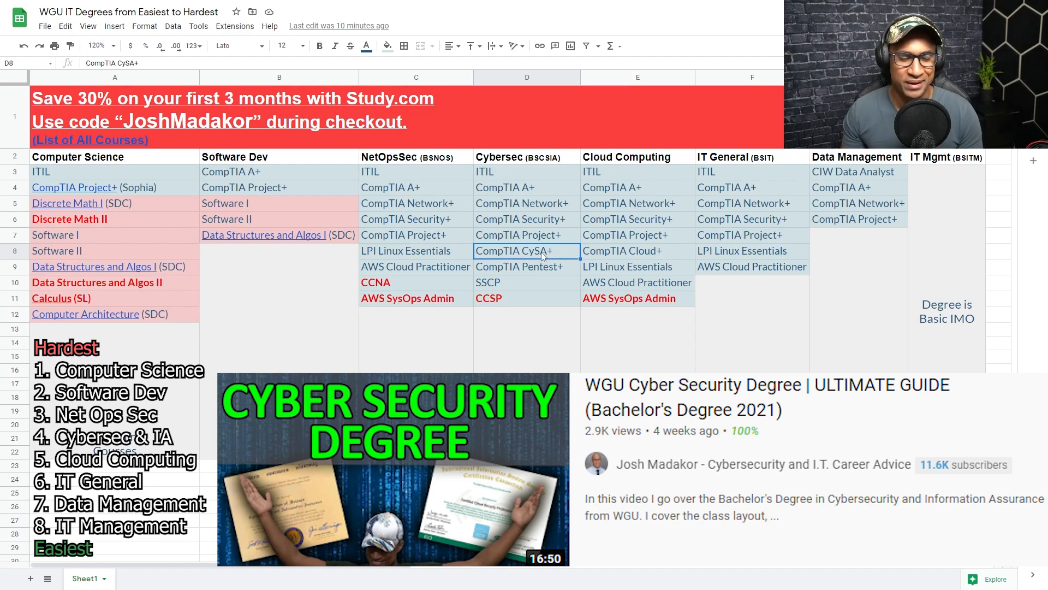
pyautogui.click(527, 267)
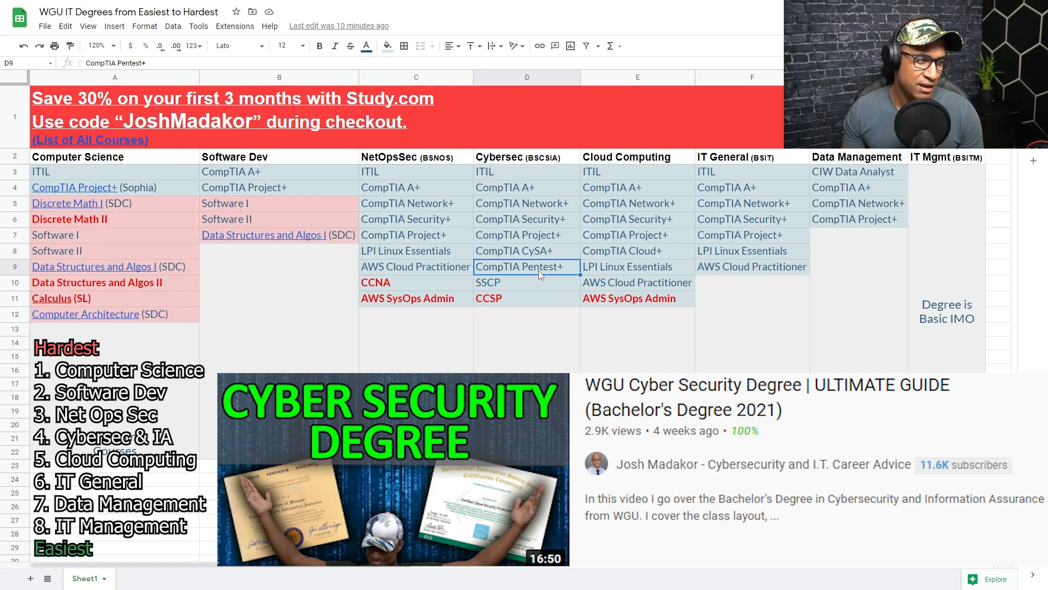
pyautogui.click(525, 282)
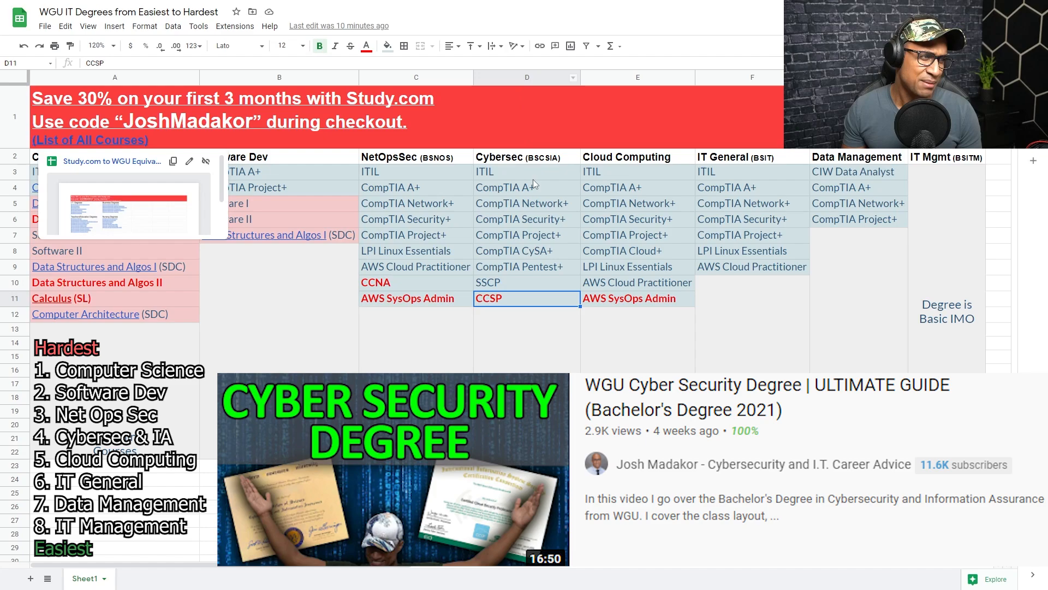
pyautogui.click(527, 77)
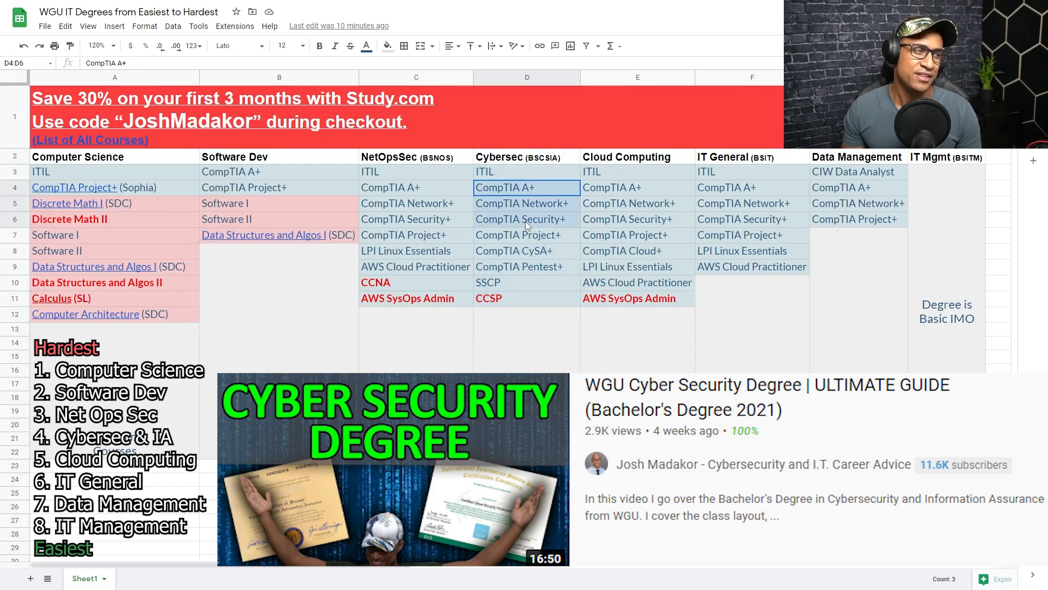
pyautogui.click(525, 203)
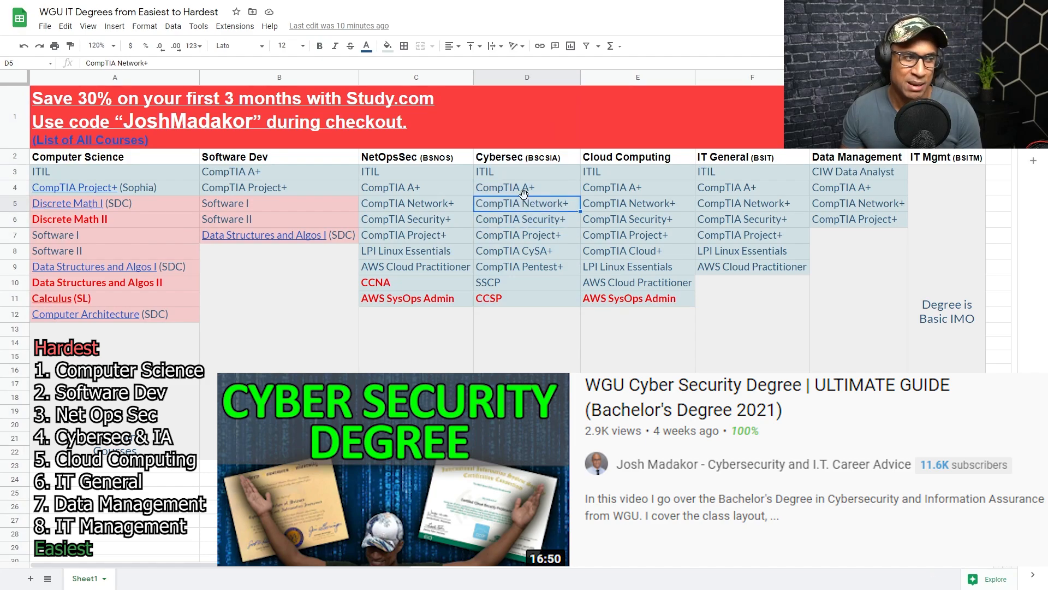
pyautogui.moveTo(526, 188); pyautogui.dragTo(526, 218)
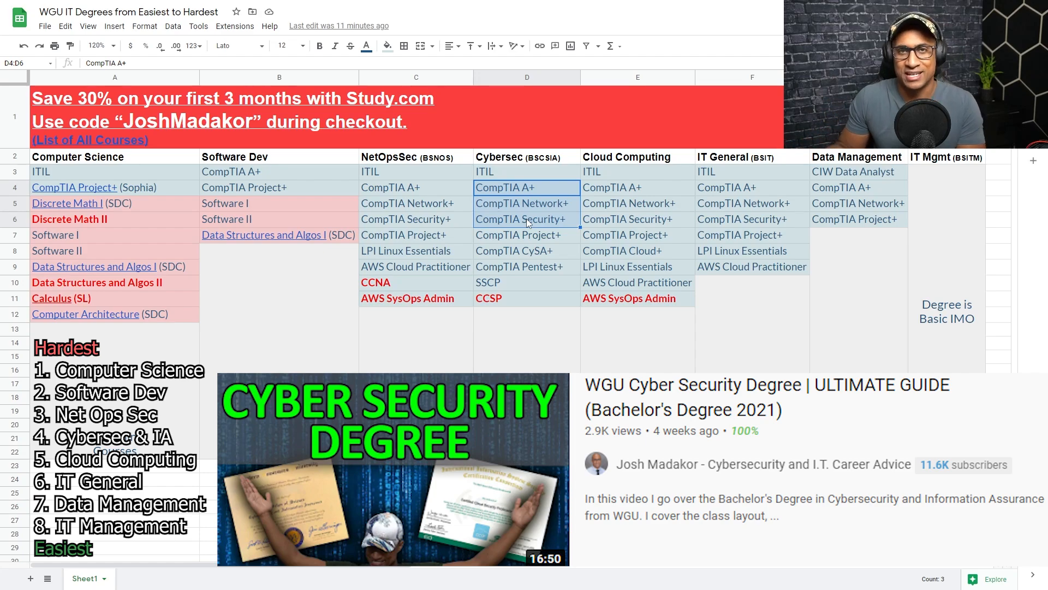
pyautogui.click(527, 188)
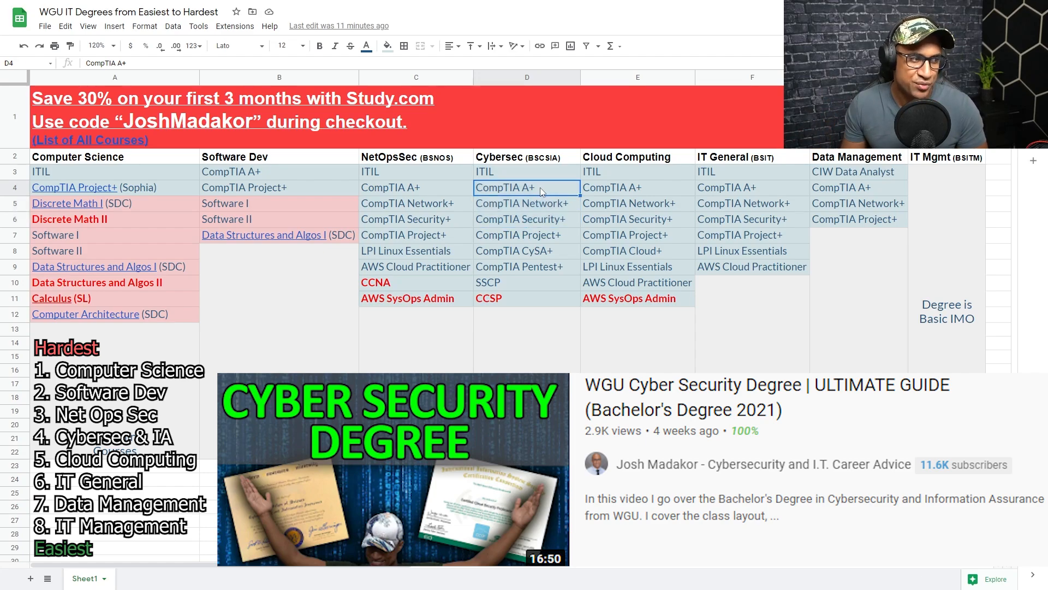
pyautogui.moveTo(526, 187); pyautogui.dragTo(526, 219)
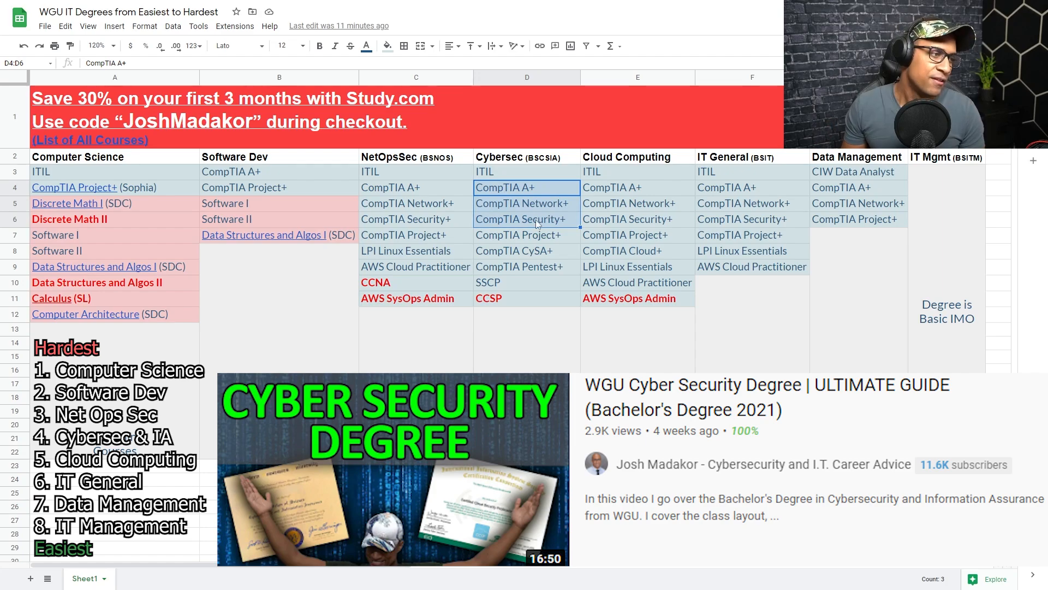
pyautogui.moveTo(526, 187); pyautogui.dragTo(526, 266)
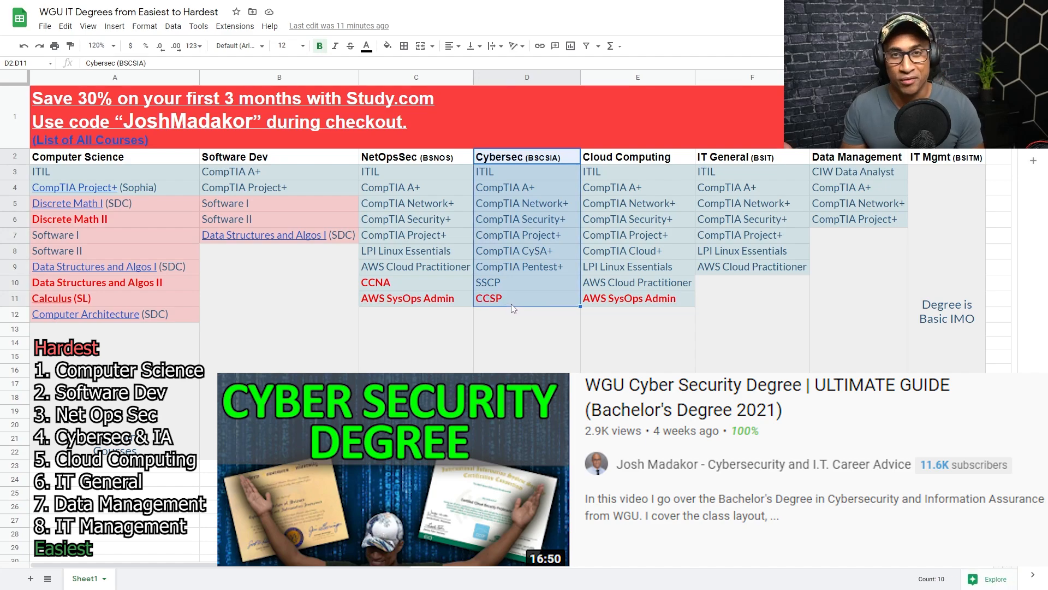
pyautogui.click(627, 157)
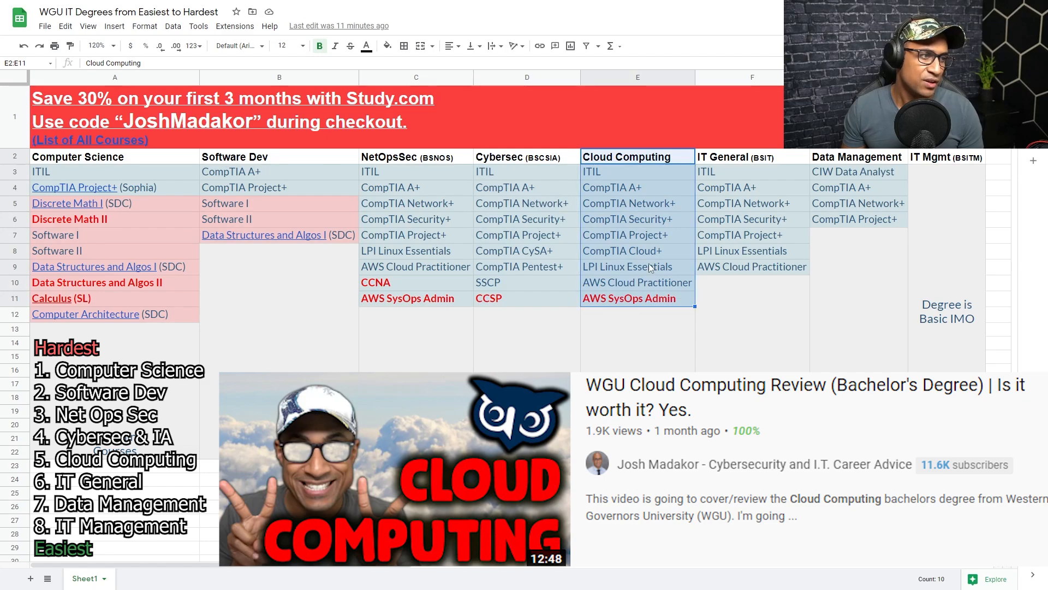
pyautogui.click(637, 219)
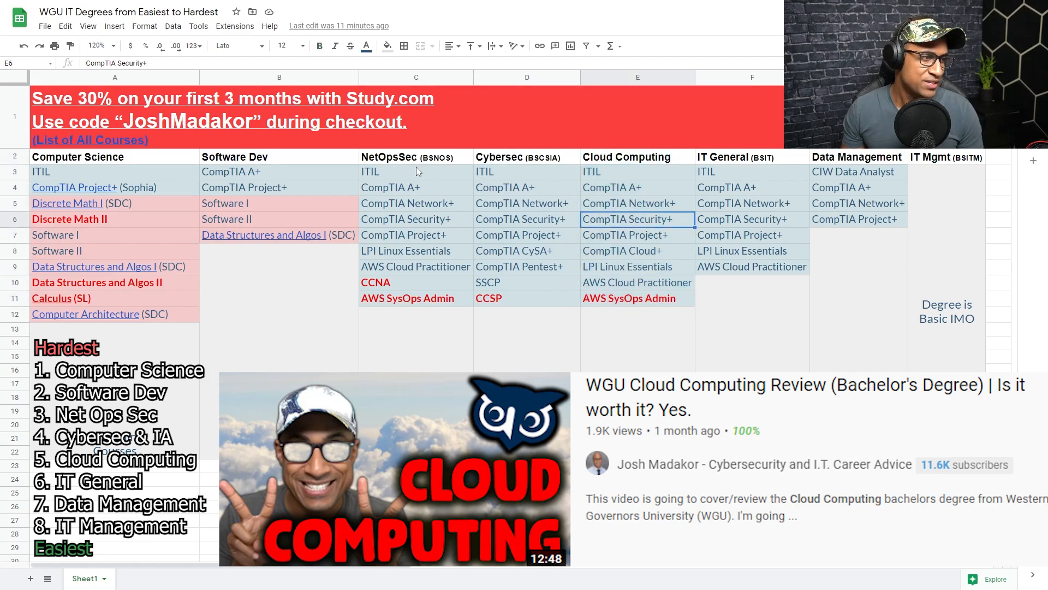
pyautogui.click(415, 157)
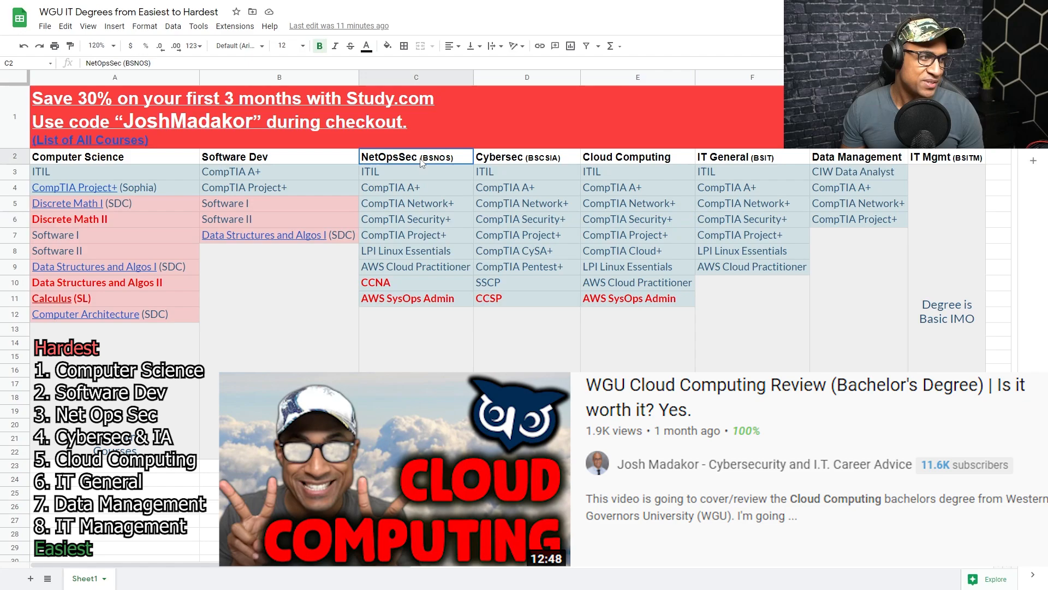
pyautogui.click(627, 250)
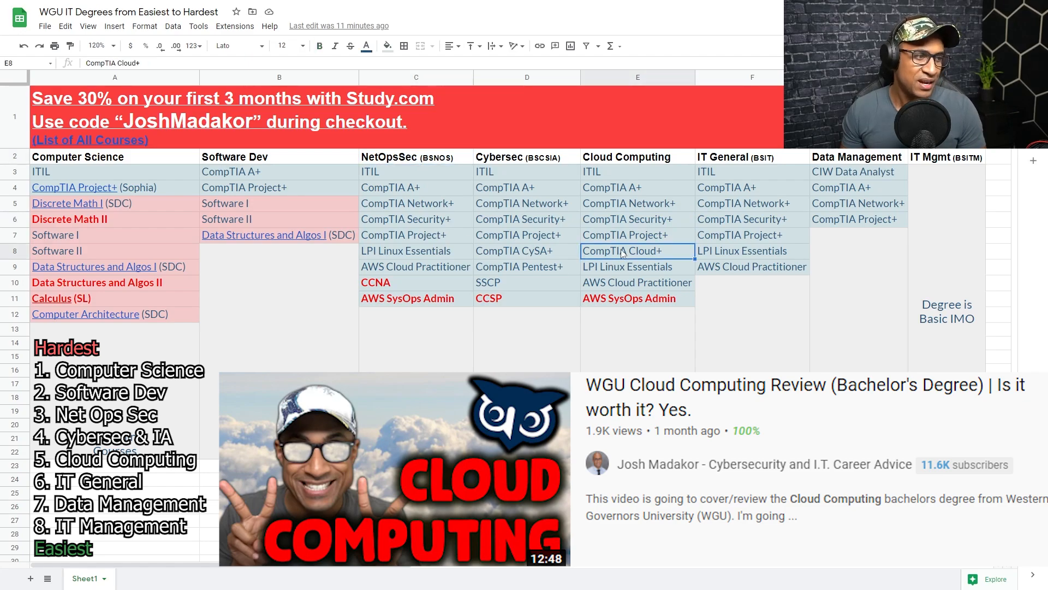
pyautogui.moveTo(642, 287)
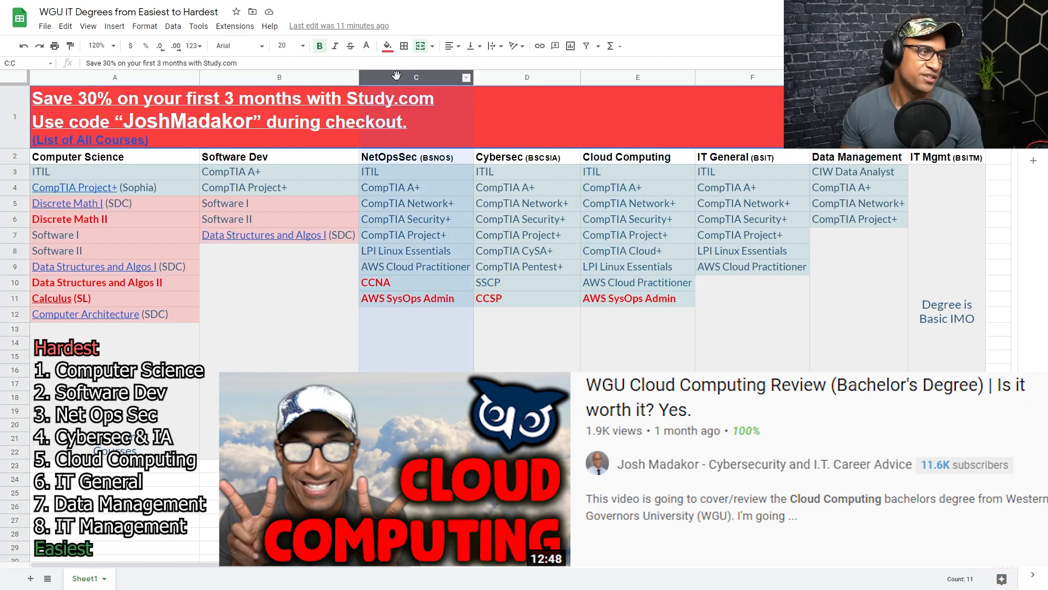
pyautogui.click(637, 77)
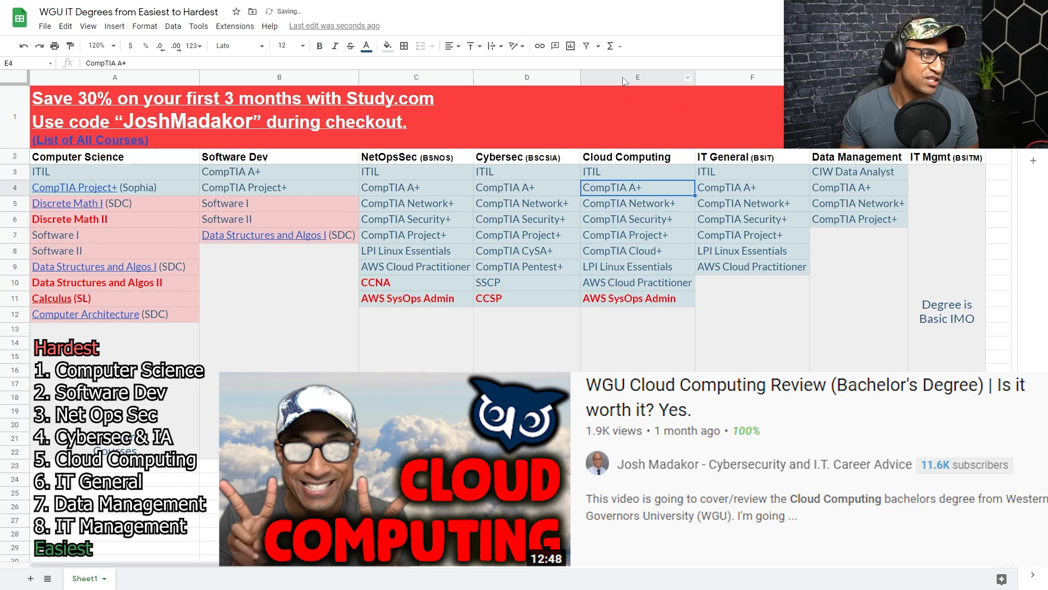
pyautogui.click(638, 77)
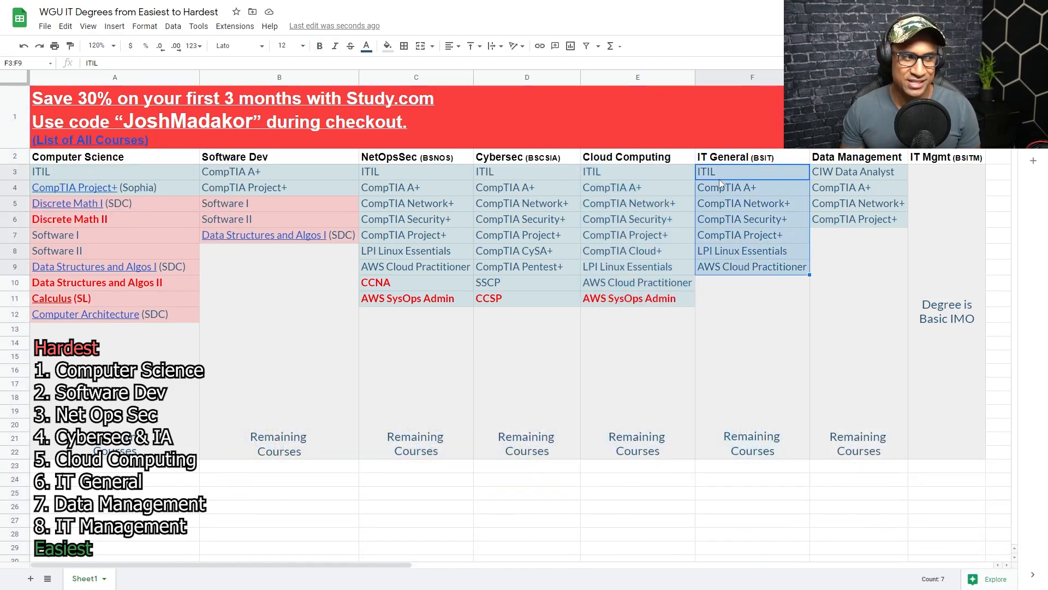
pyautogui.moveTo(656, 174)
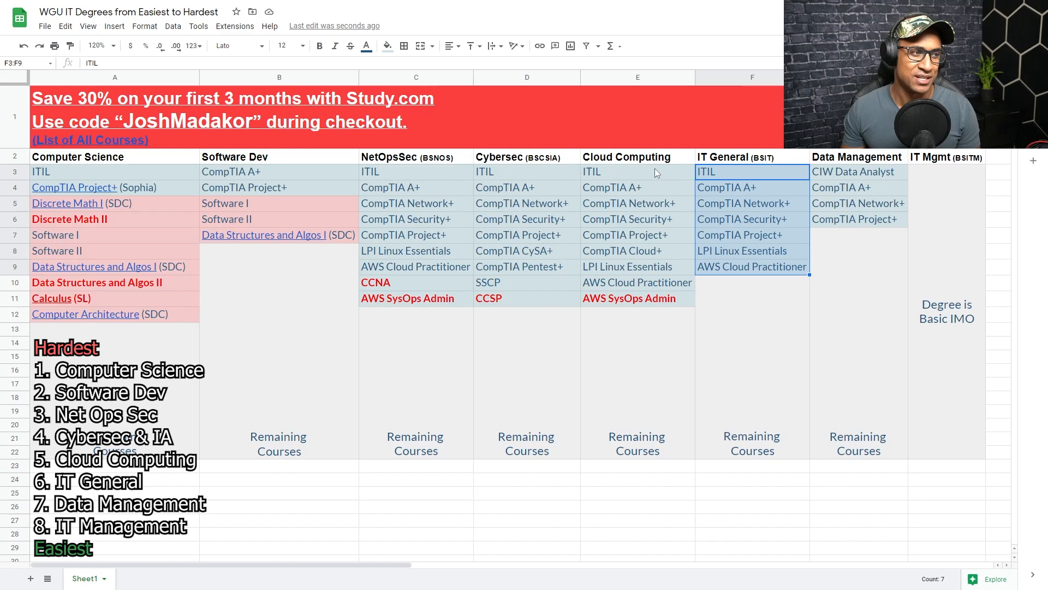
pyautogui.click(636, 251)
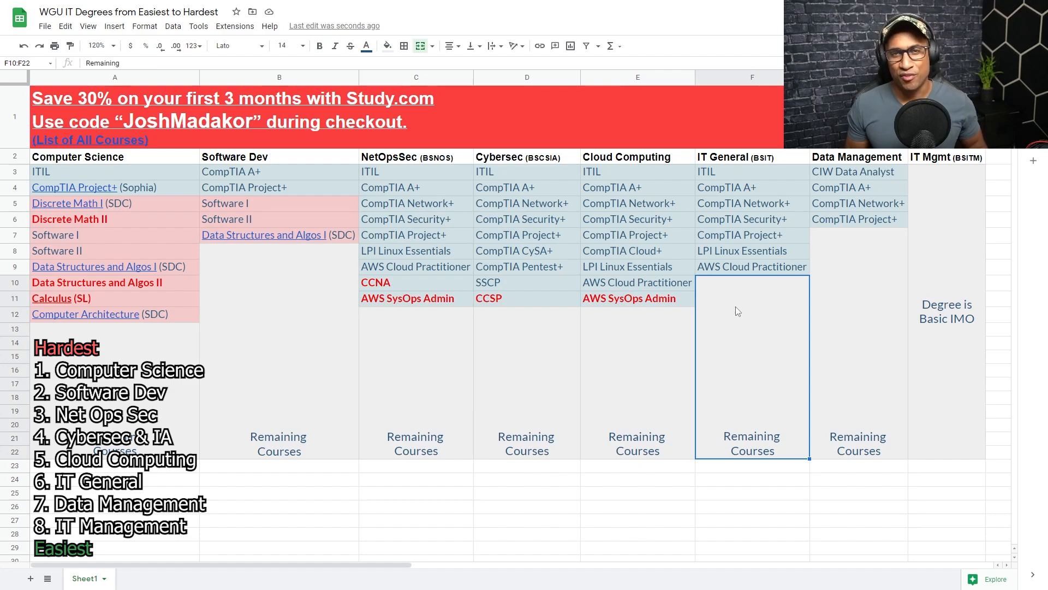
pyautogui.moveTo(732, 288)
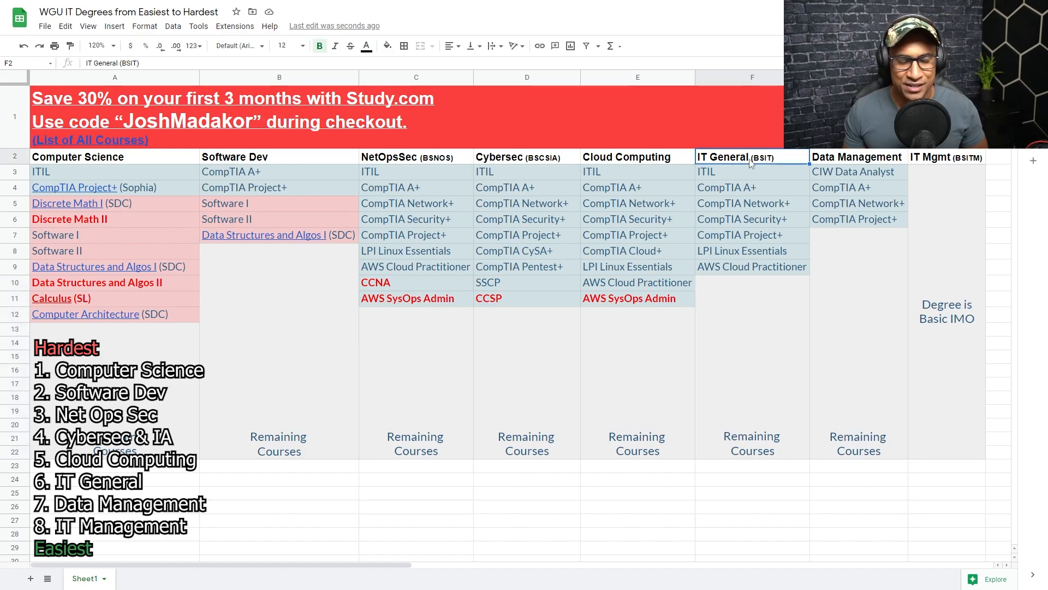
pyautogui.click(752, 77)
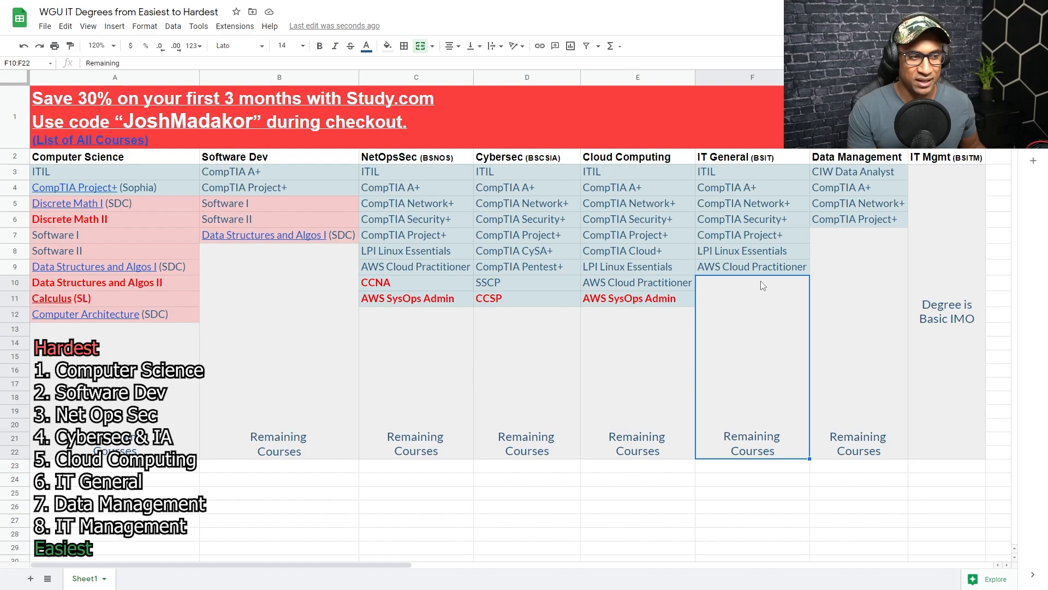
pyautogui.click(752, 235)
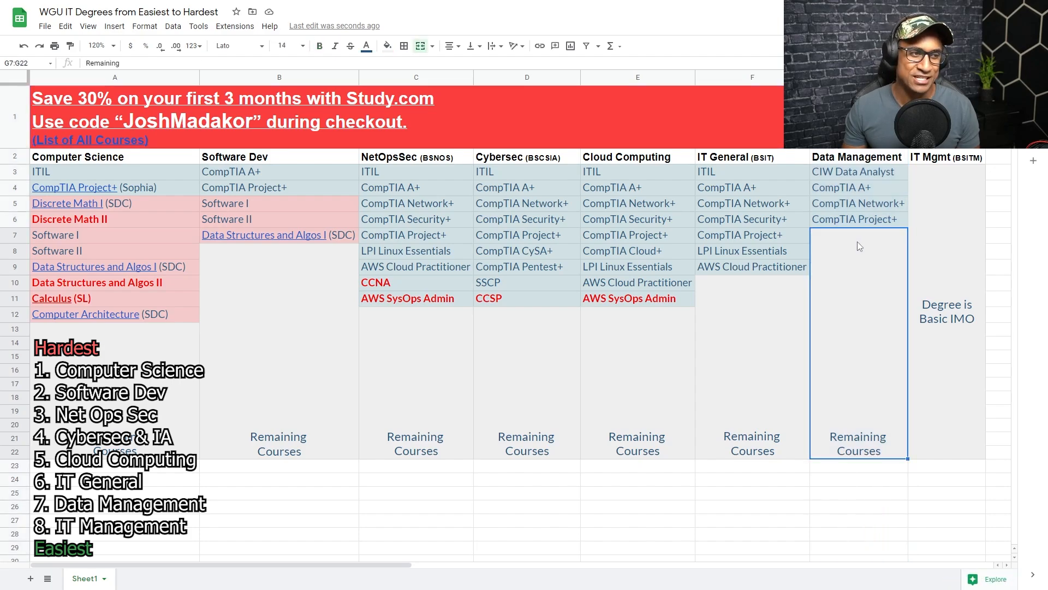
pyautogui.click(850, 187)
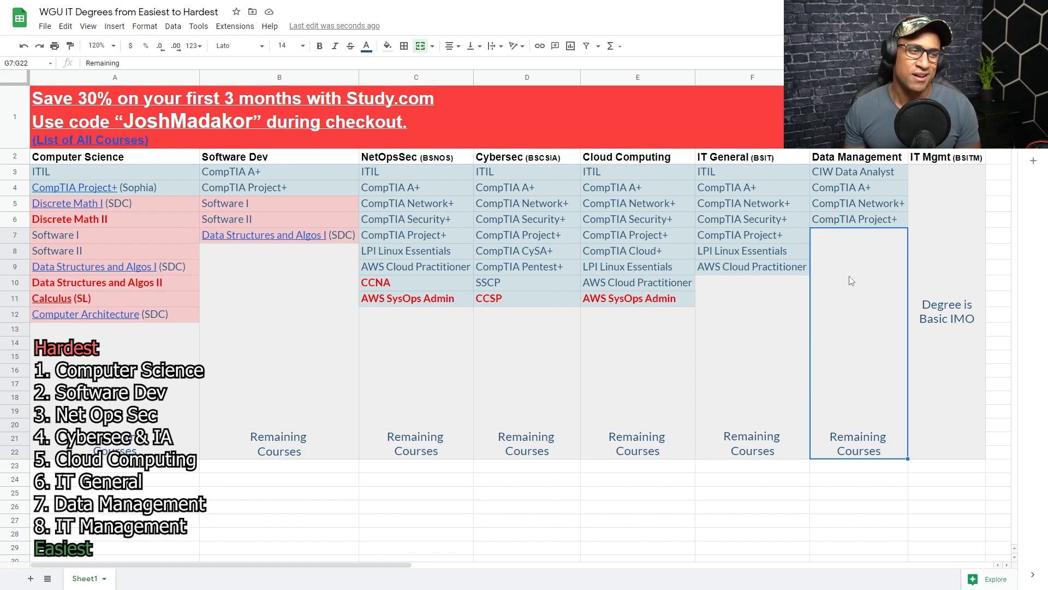
pyautogui.moveTo(864, 313)
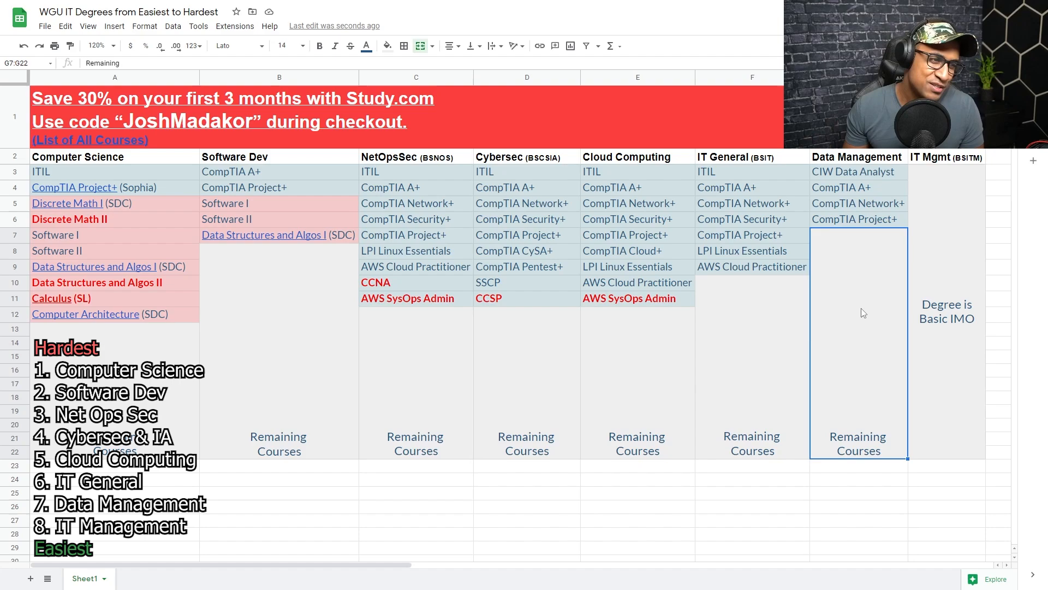
pyautogui.moveTo(861, 295)
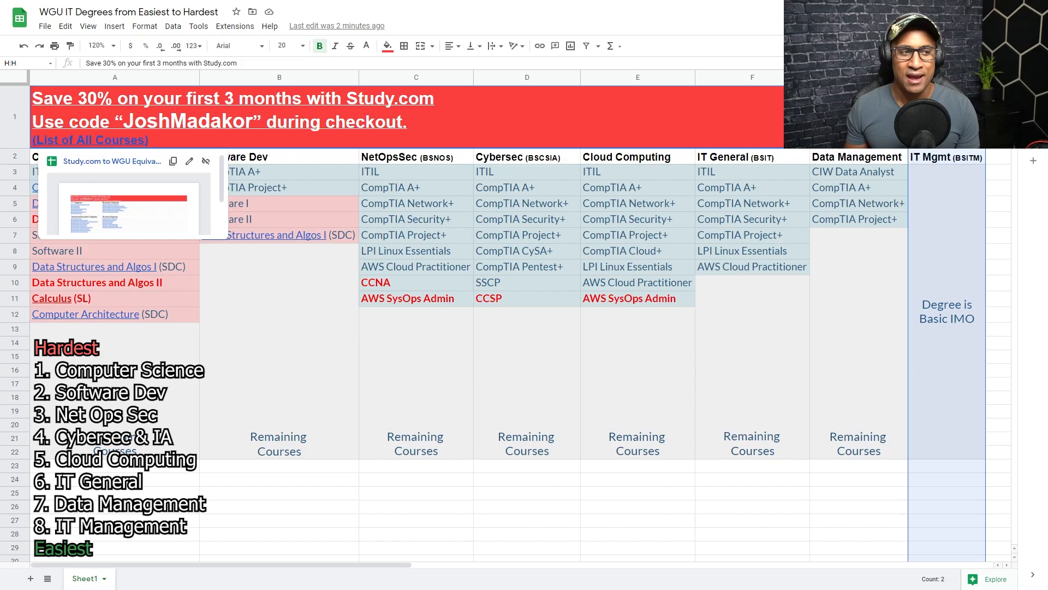
pyautogui.click(751, 235)
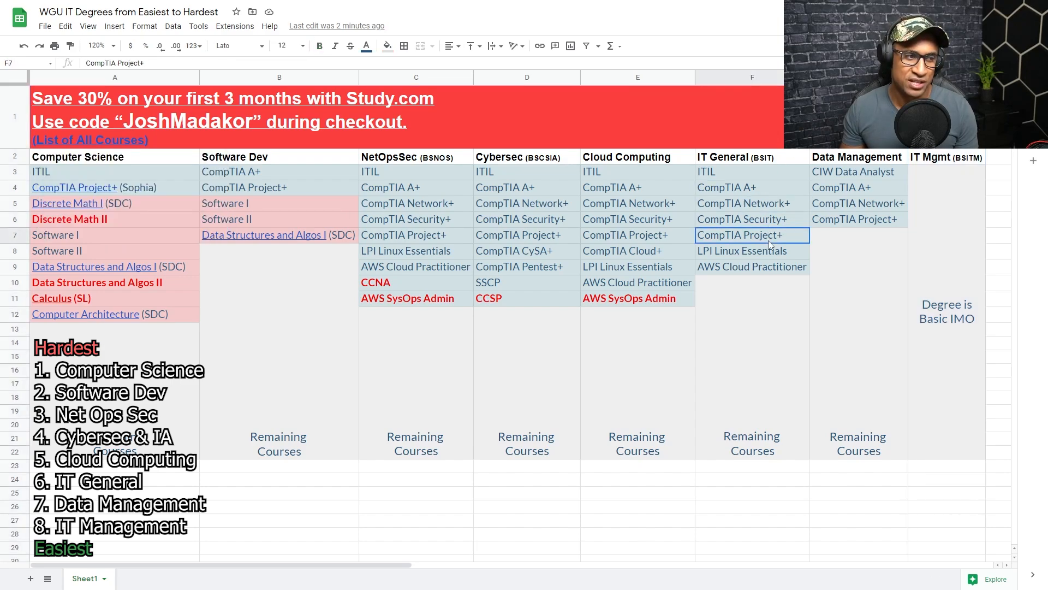
pyautogui.click(637, 250)
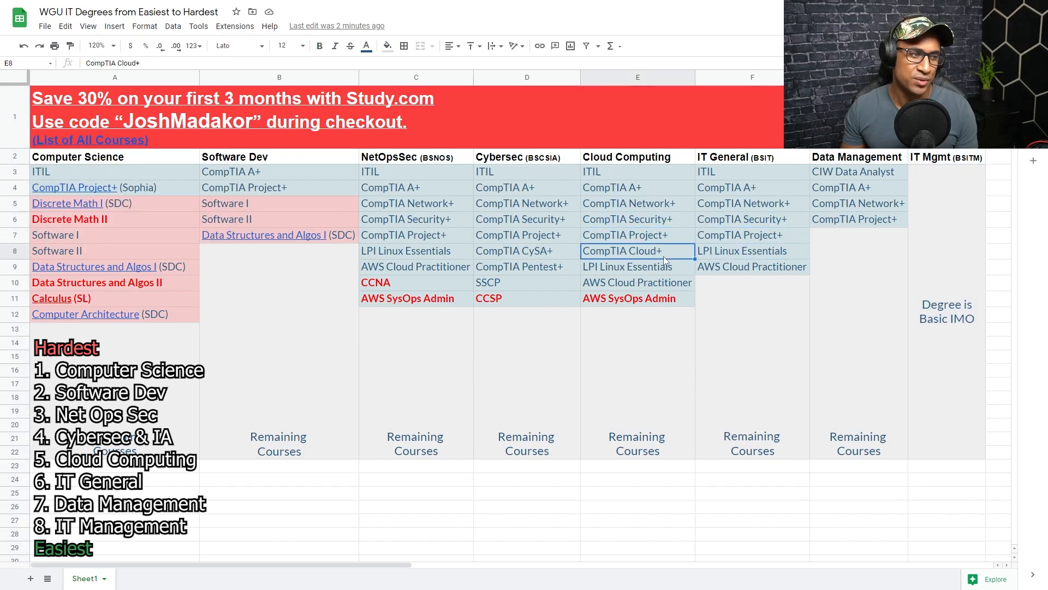